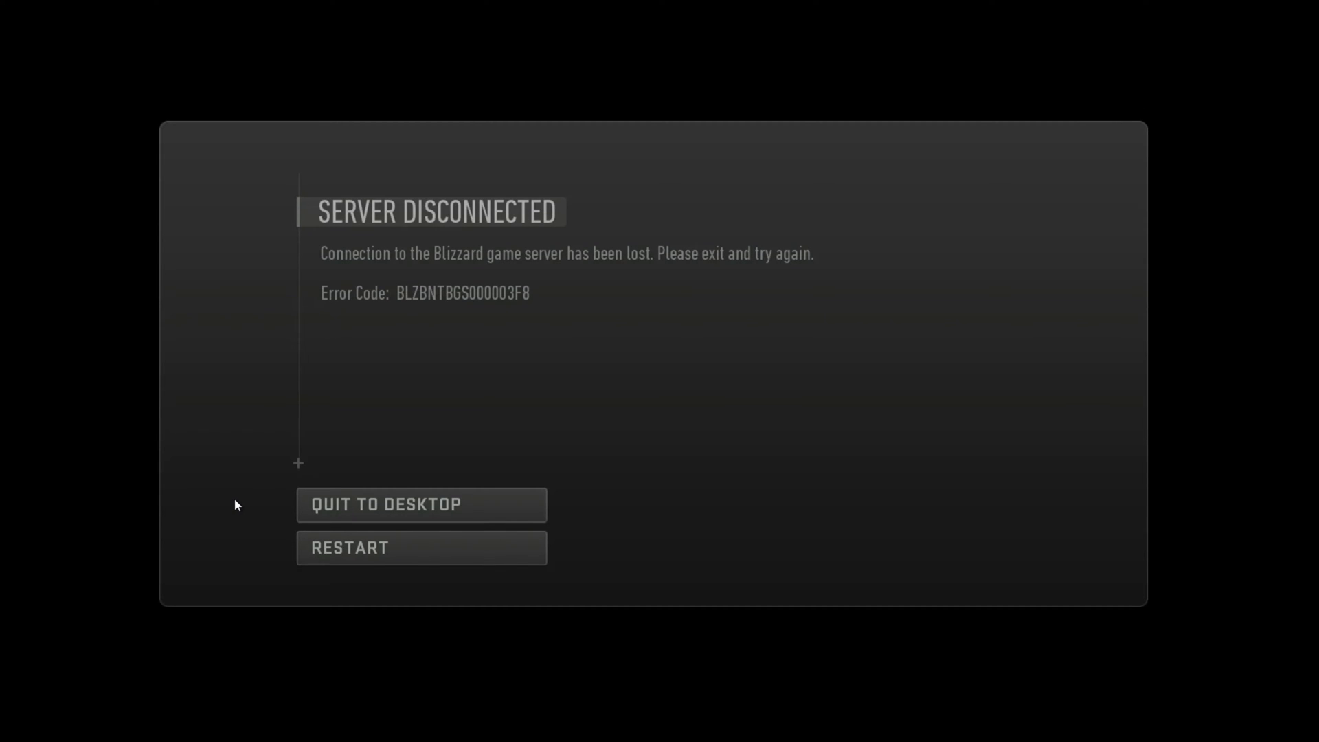
pyautogui.moveTo(500, 509)
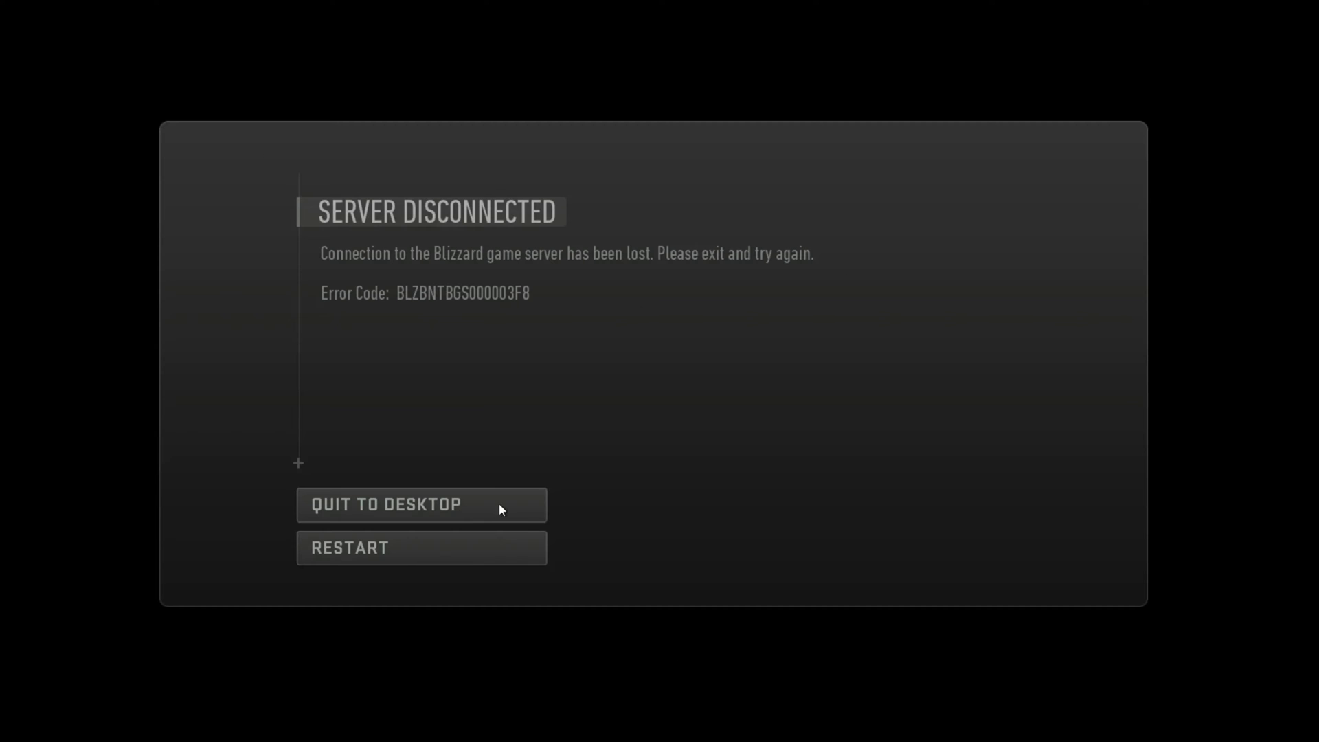
pyautogui.moveTo(6, 530)
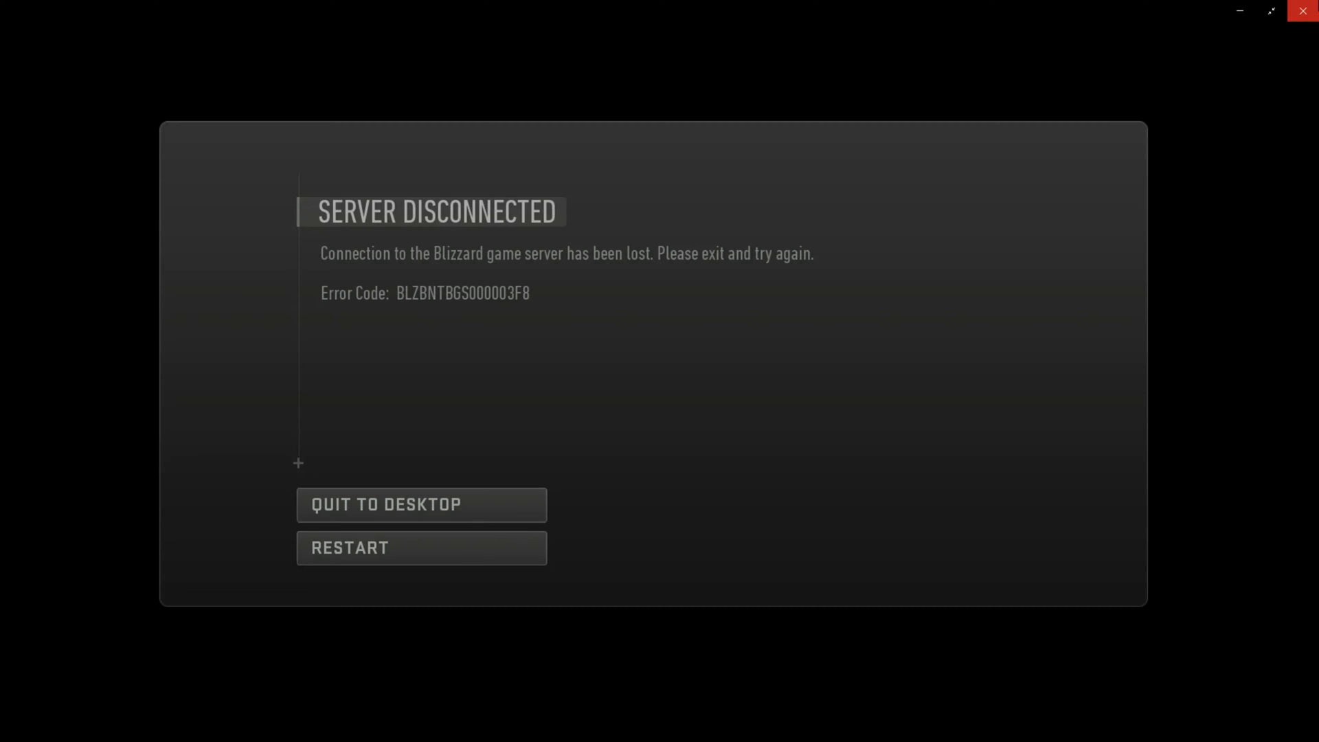
# - Quit Call of Duty from its server-disconnected screen back to the Windows desktop
pyautogui.click(421, 505)
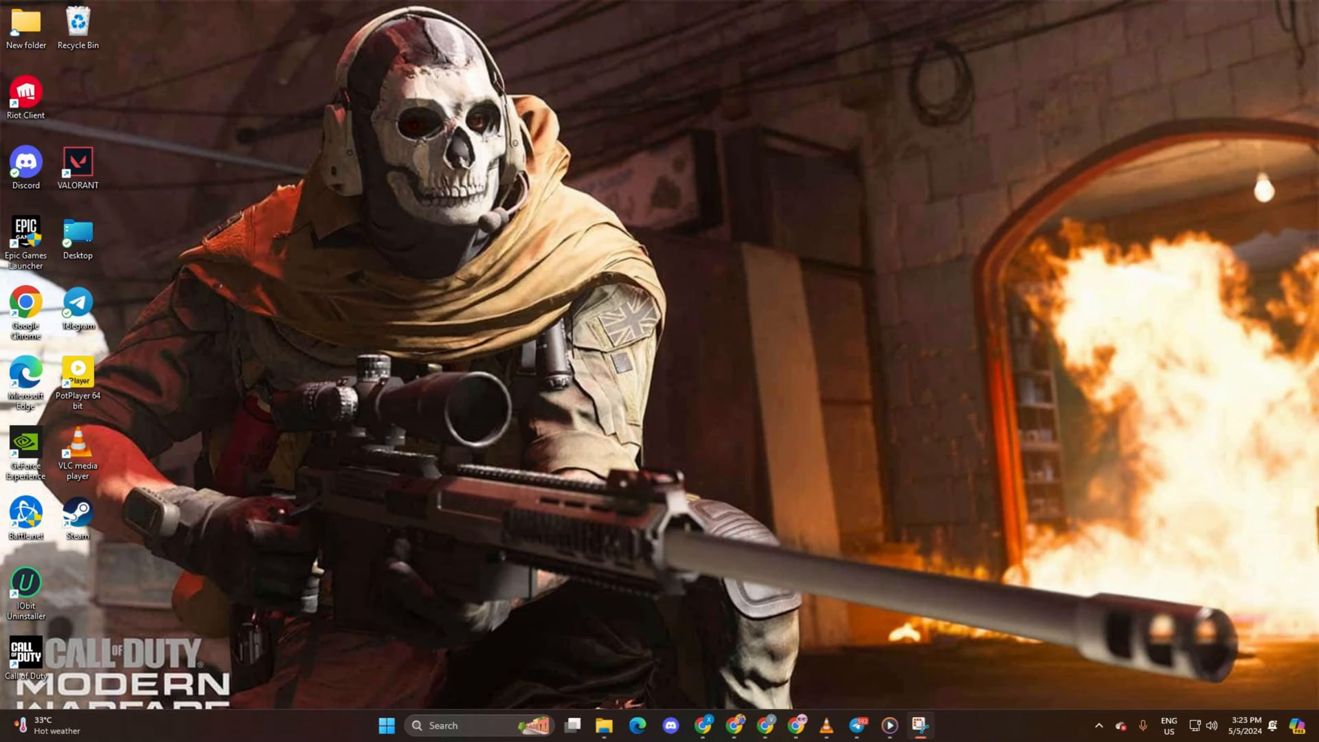
# - Search for cmd and run Command Prompt as administrator
pyautogui.click(454, 725)
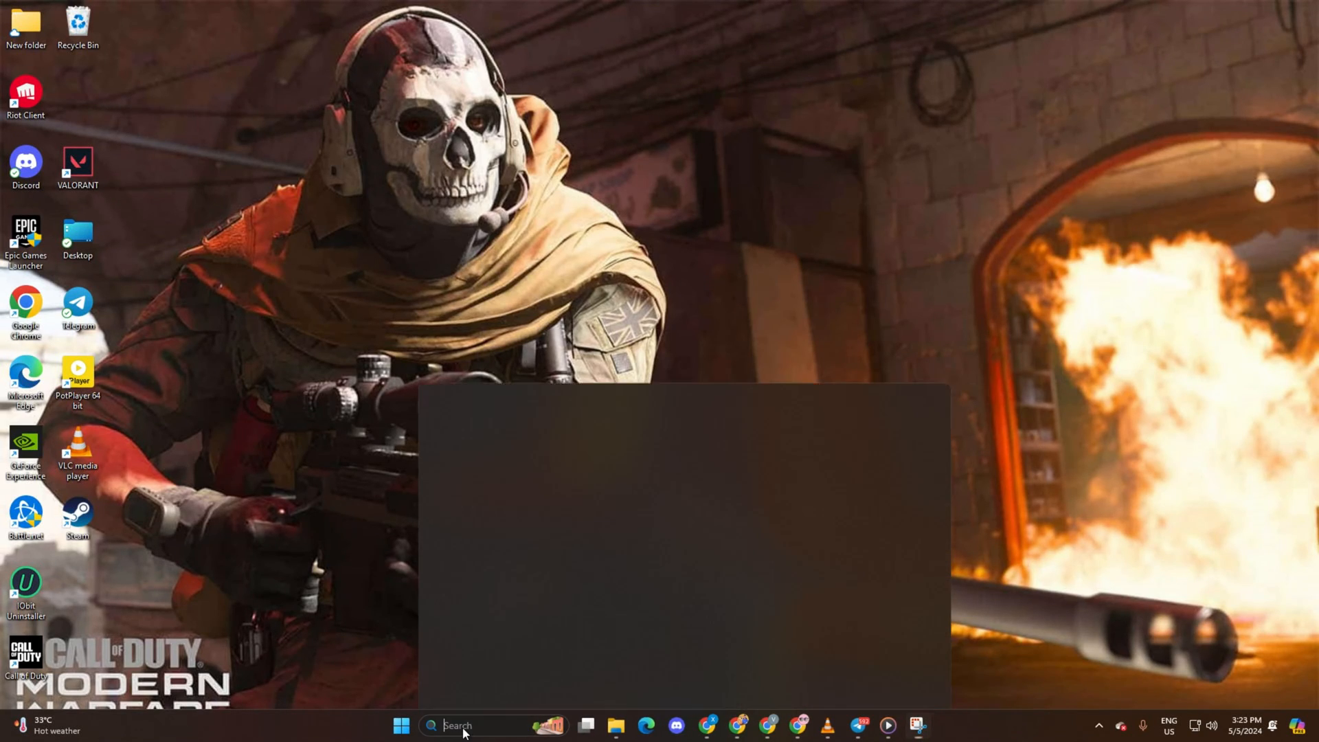
pyautogui.write('cmd')
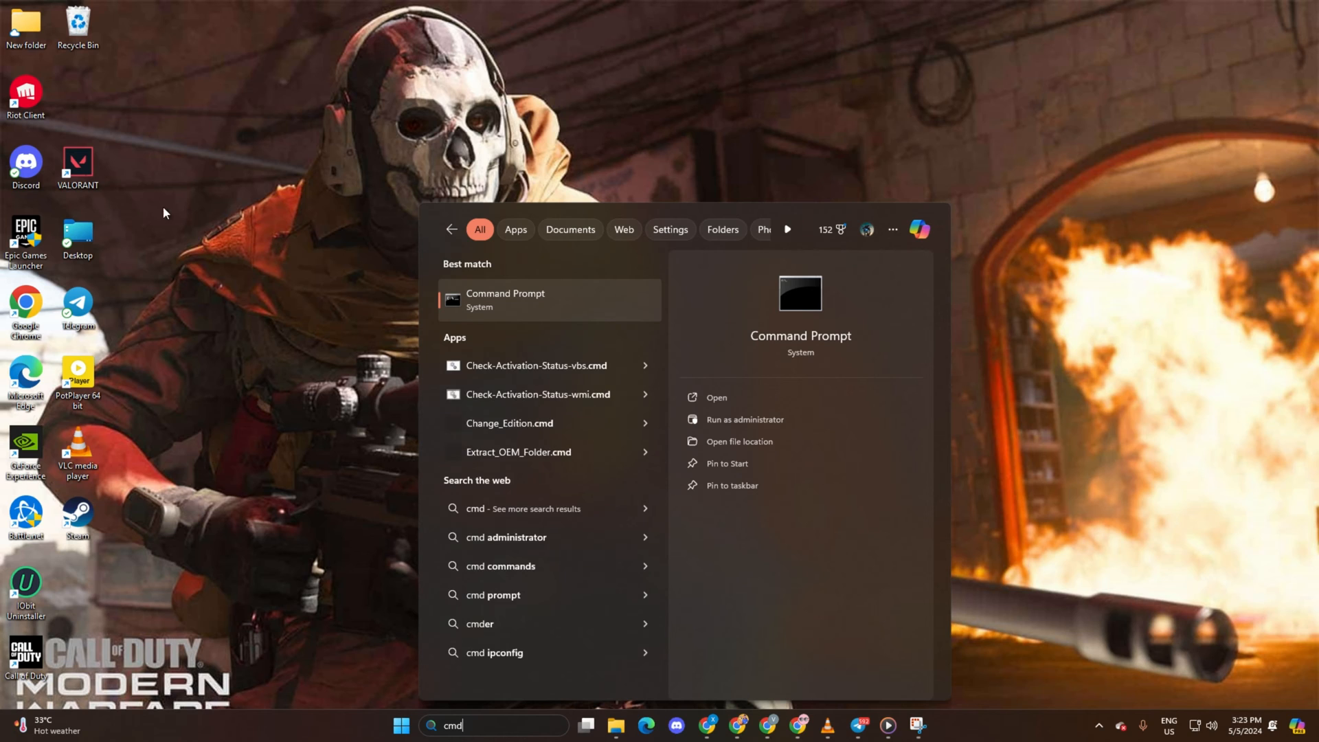
pyautogui.rightClick(532, 300)
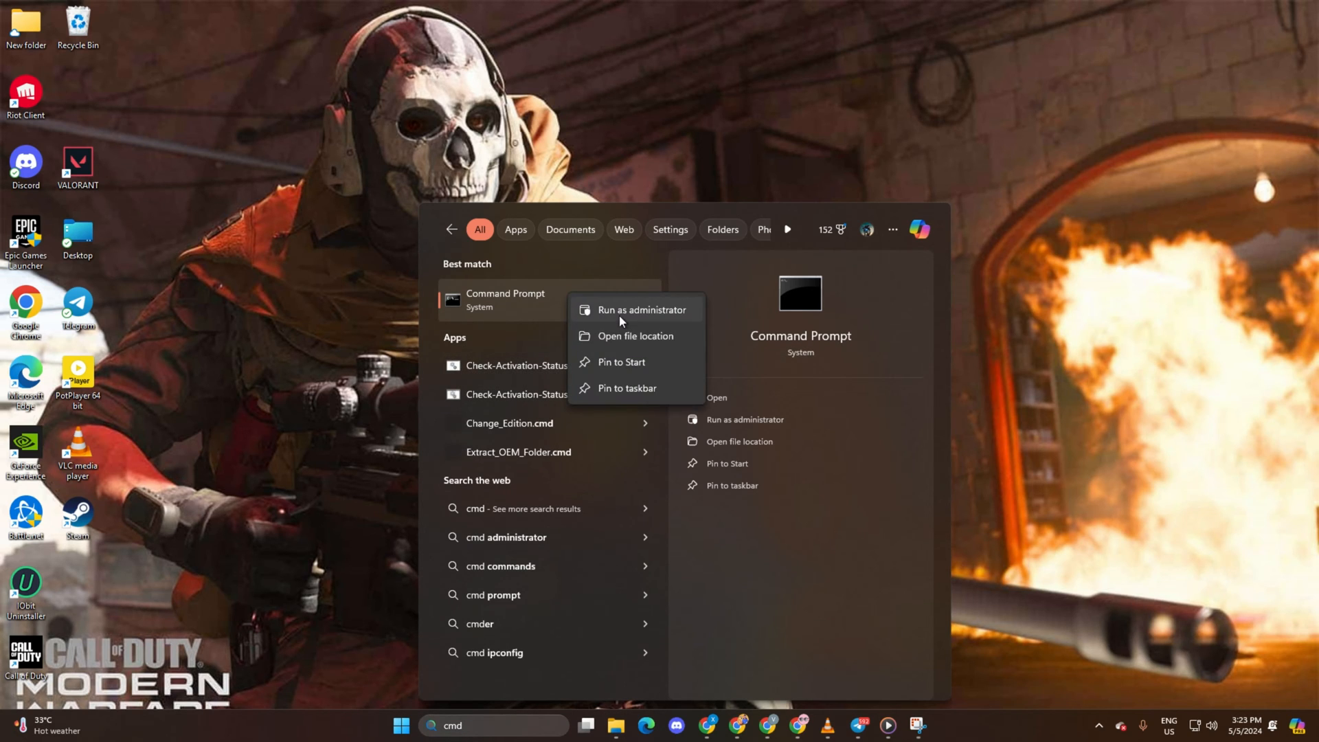
pyautogui.click(642, 310)
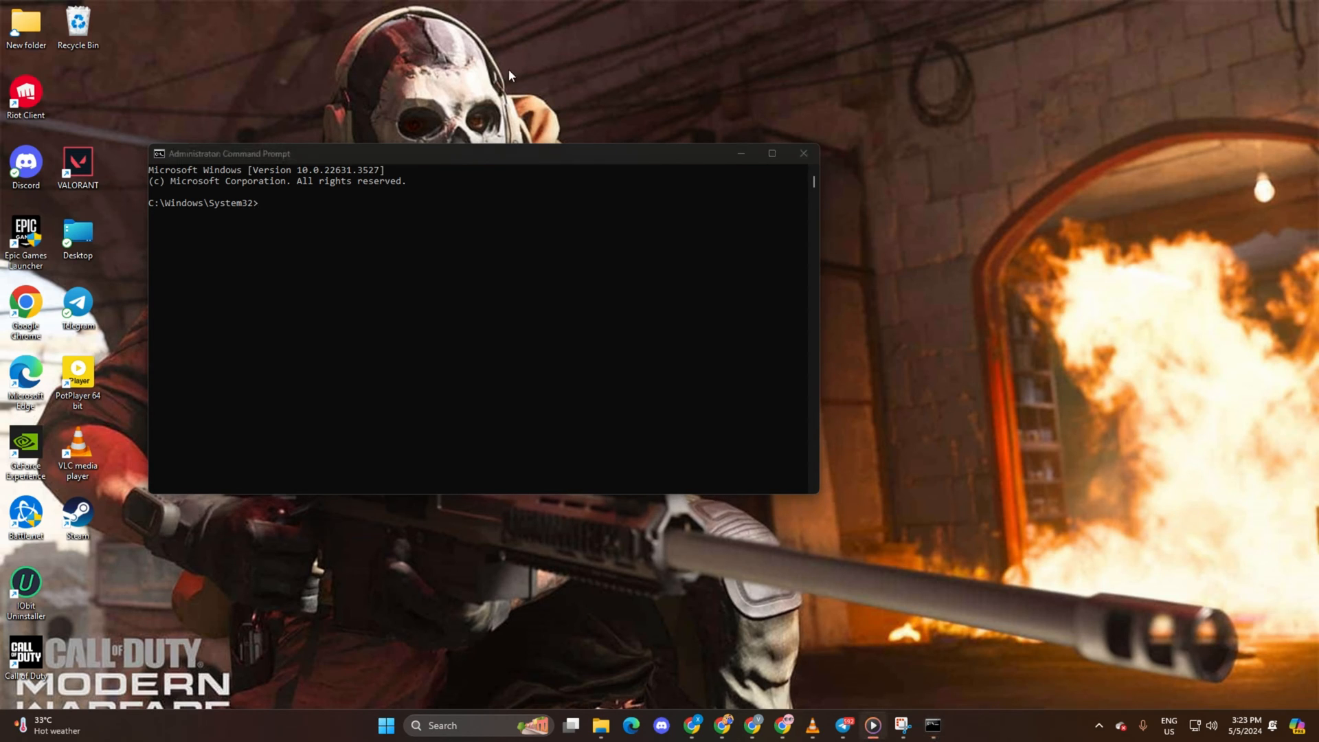
# - Run netsh winsock reset, ipconfig /flushdns, /release, /renew and netsh int ip reset
pyautogui.write('netsh winsock reset')
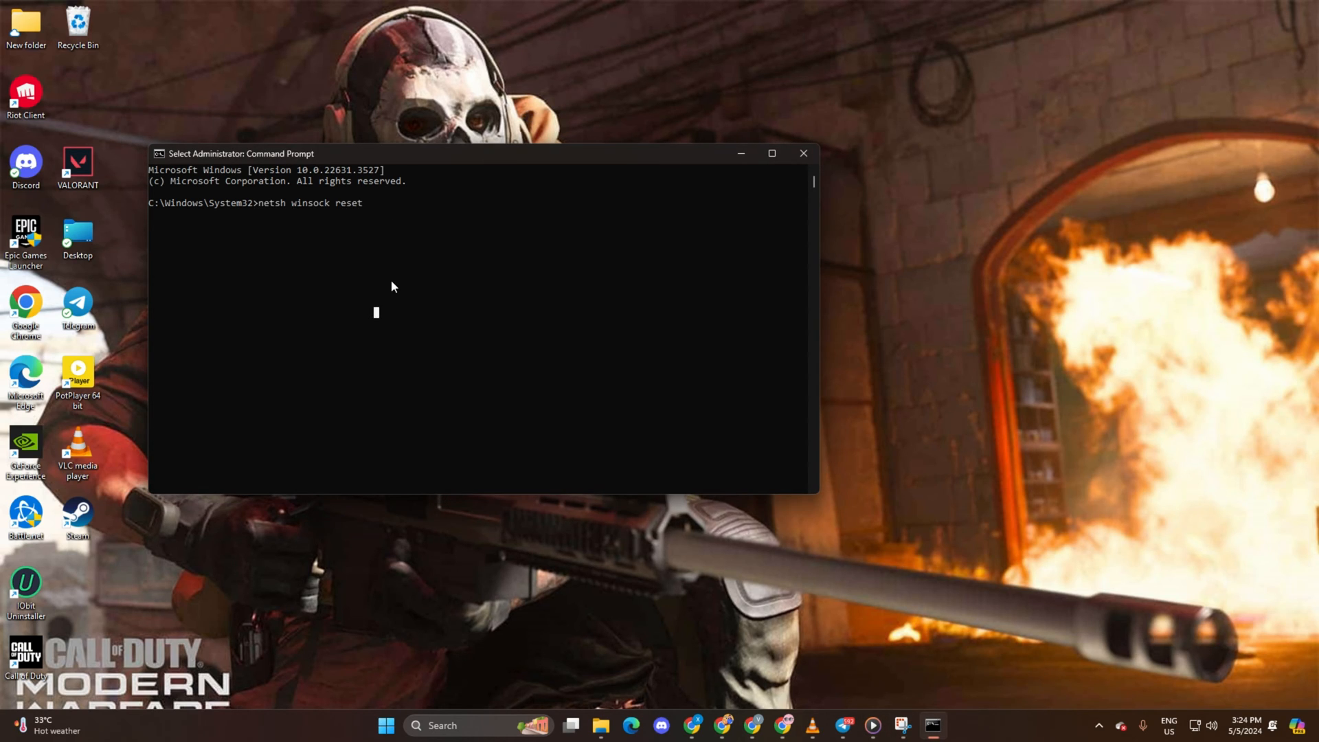
pyautogui.press('Enter')
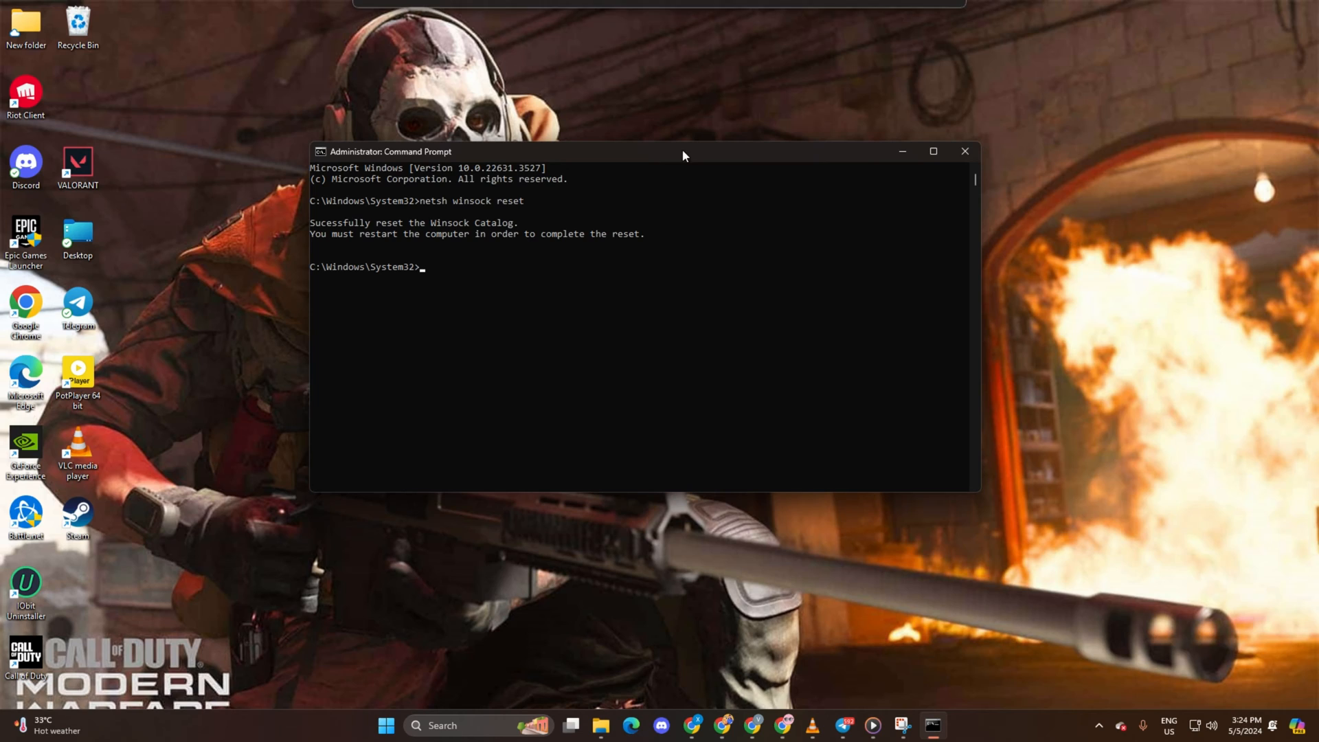
pyautogui.write('ipconfig /flushdns')
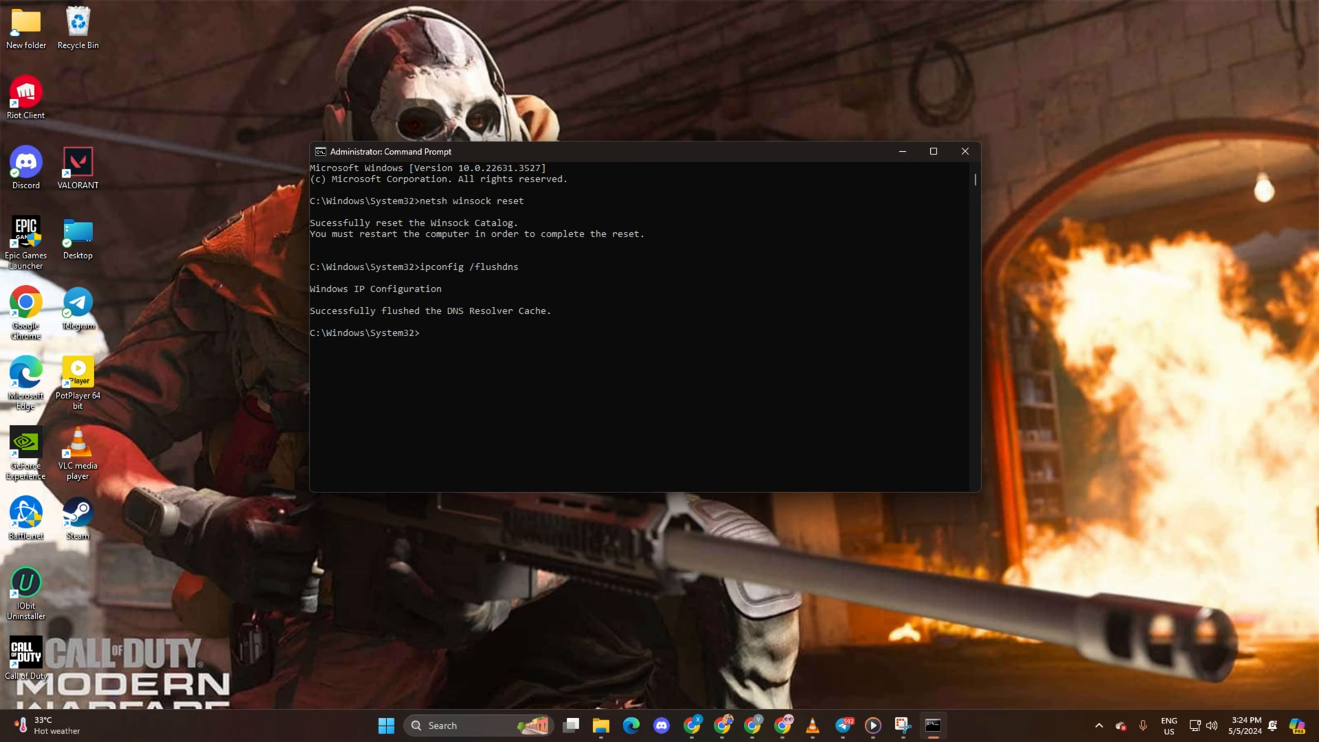
pyautogui.write('ipconfig /release')
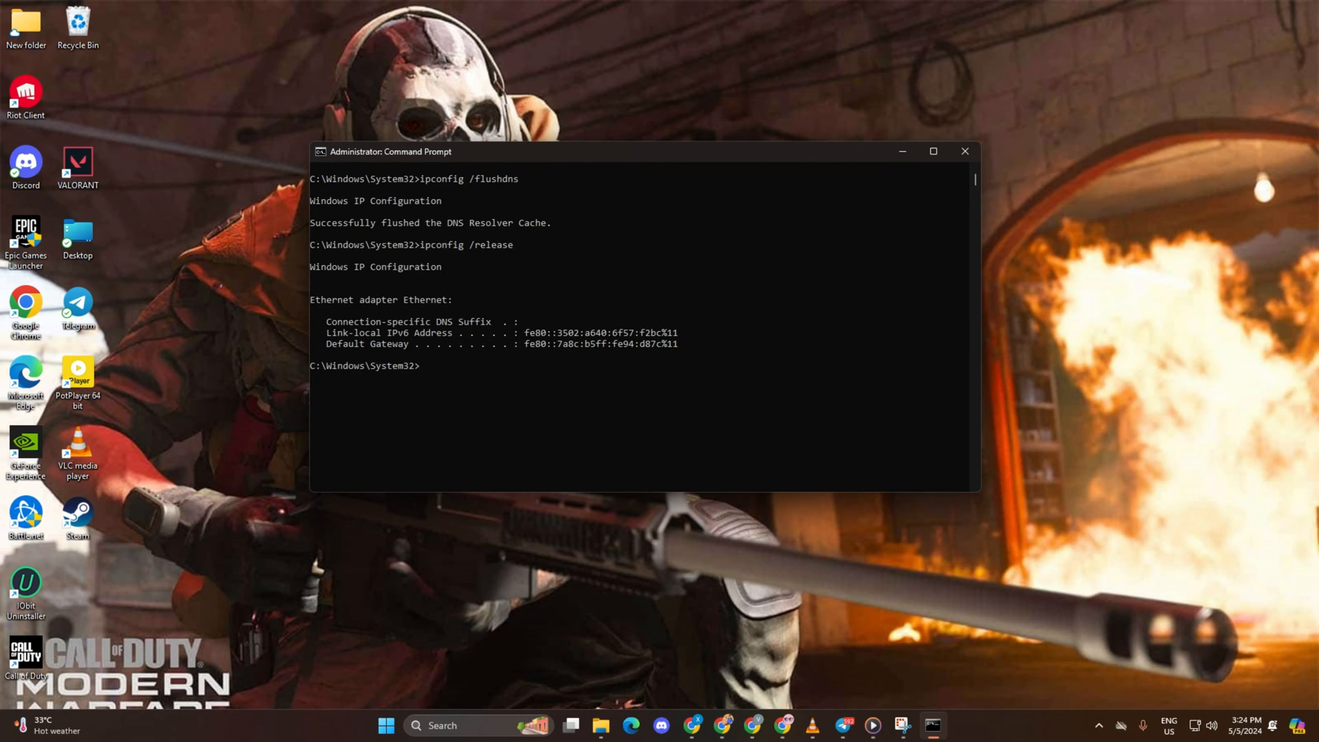
pyautogui.write('ipconfig /renew')
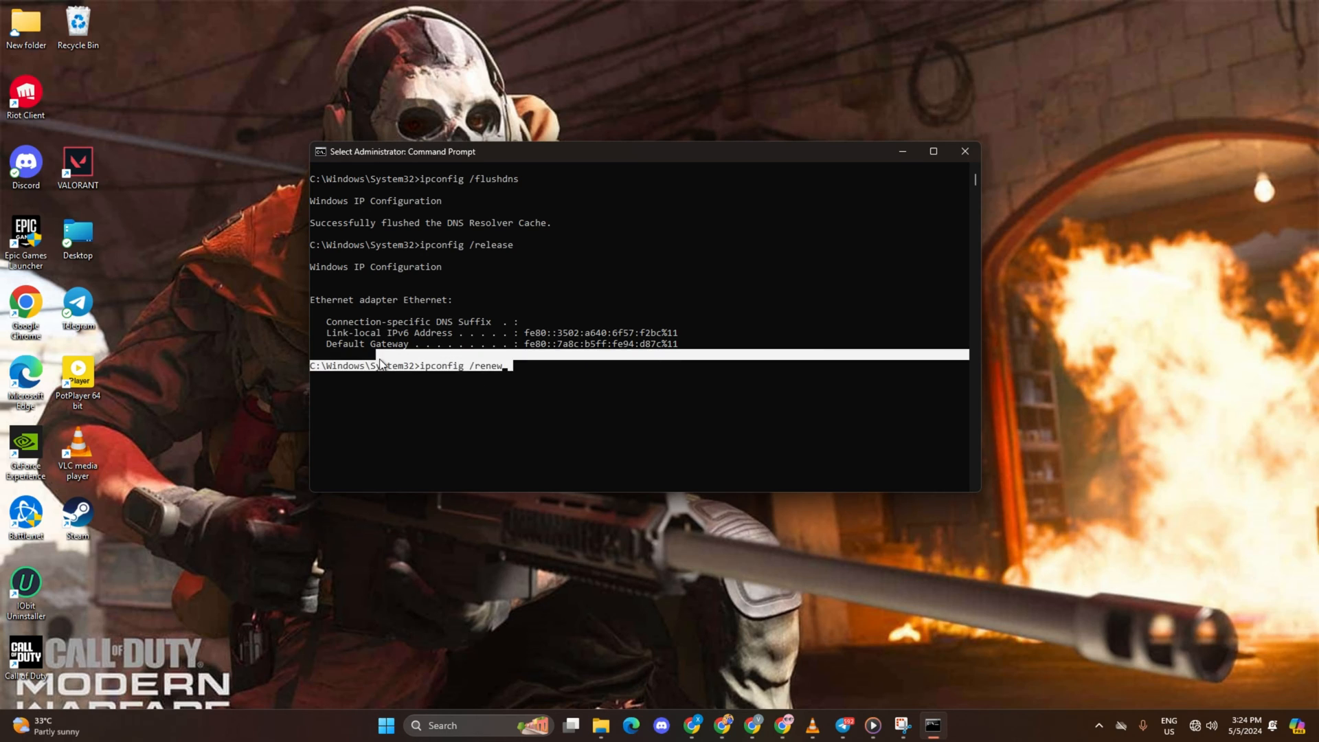
pyautogui.press('enter')
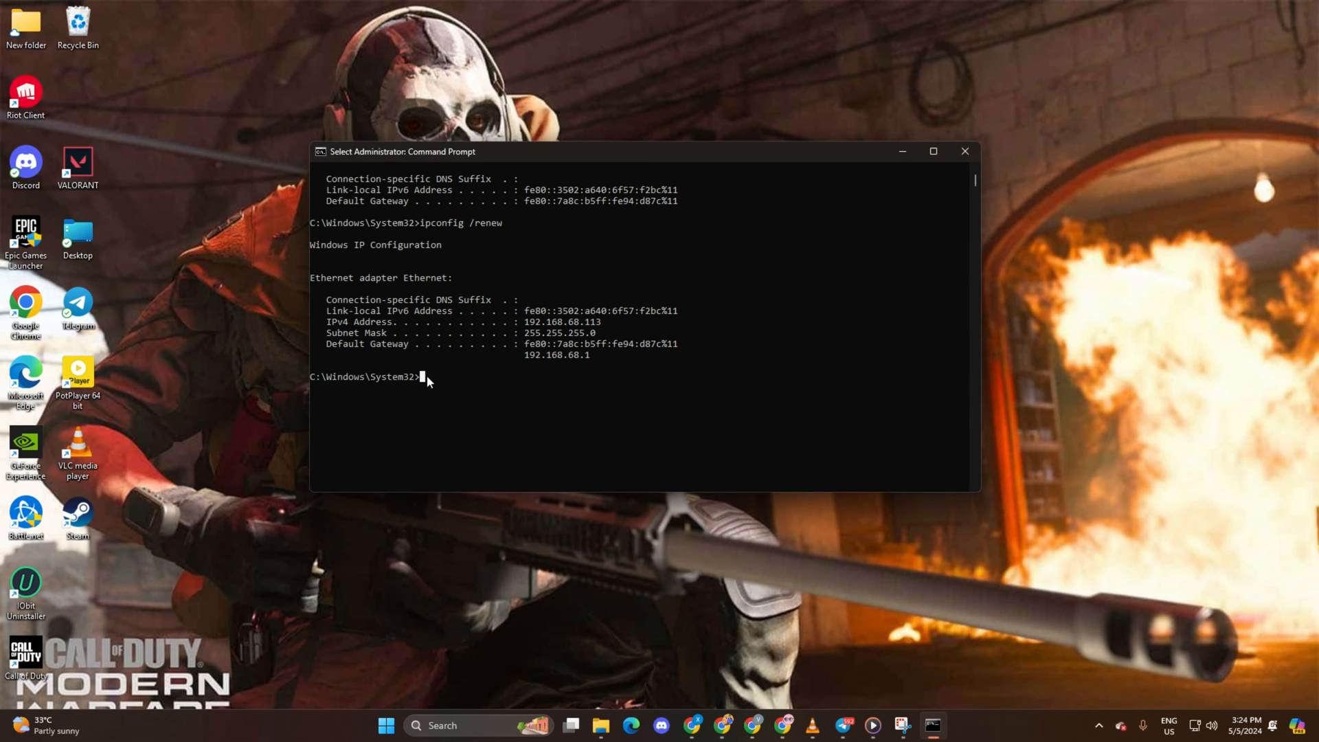
pyautogui.write('netsh int ip reset')
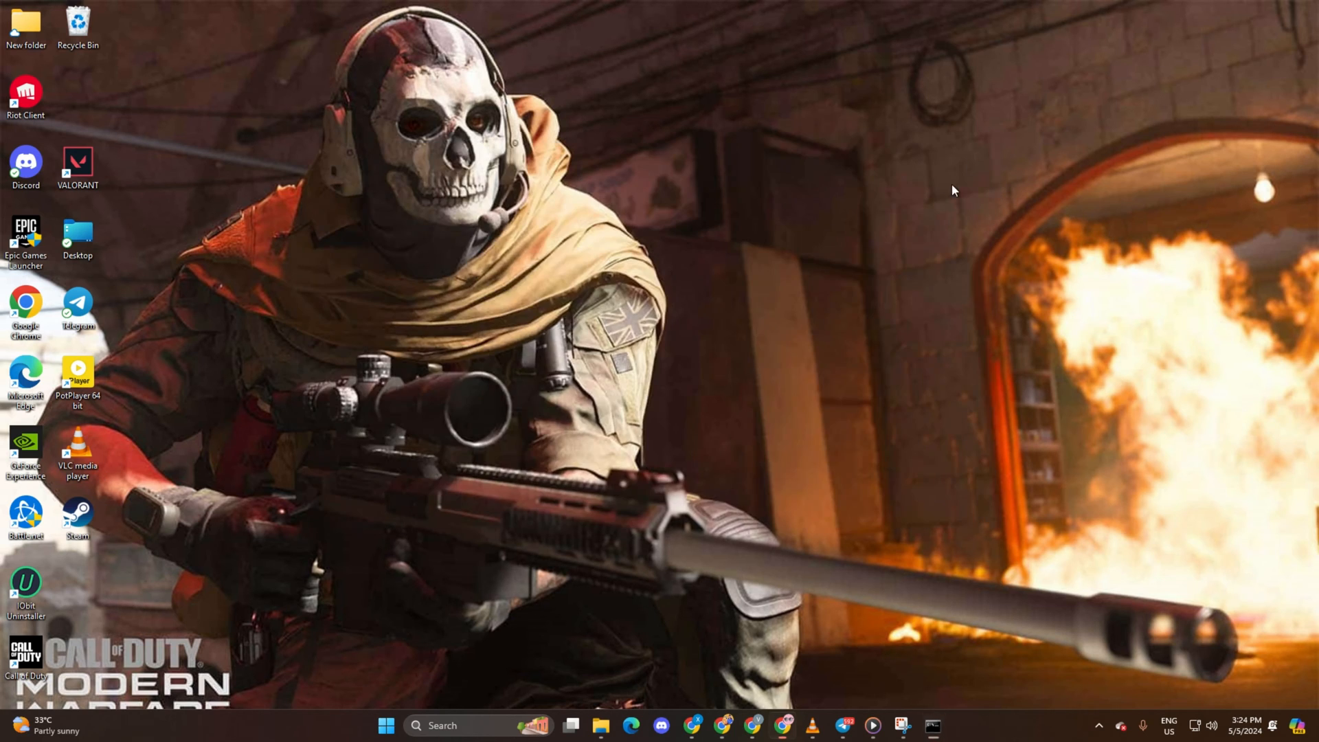
pyautogui.click(385, 726)
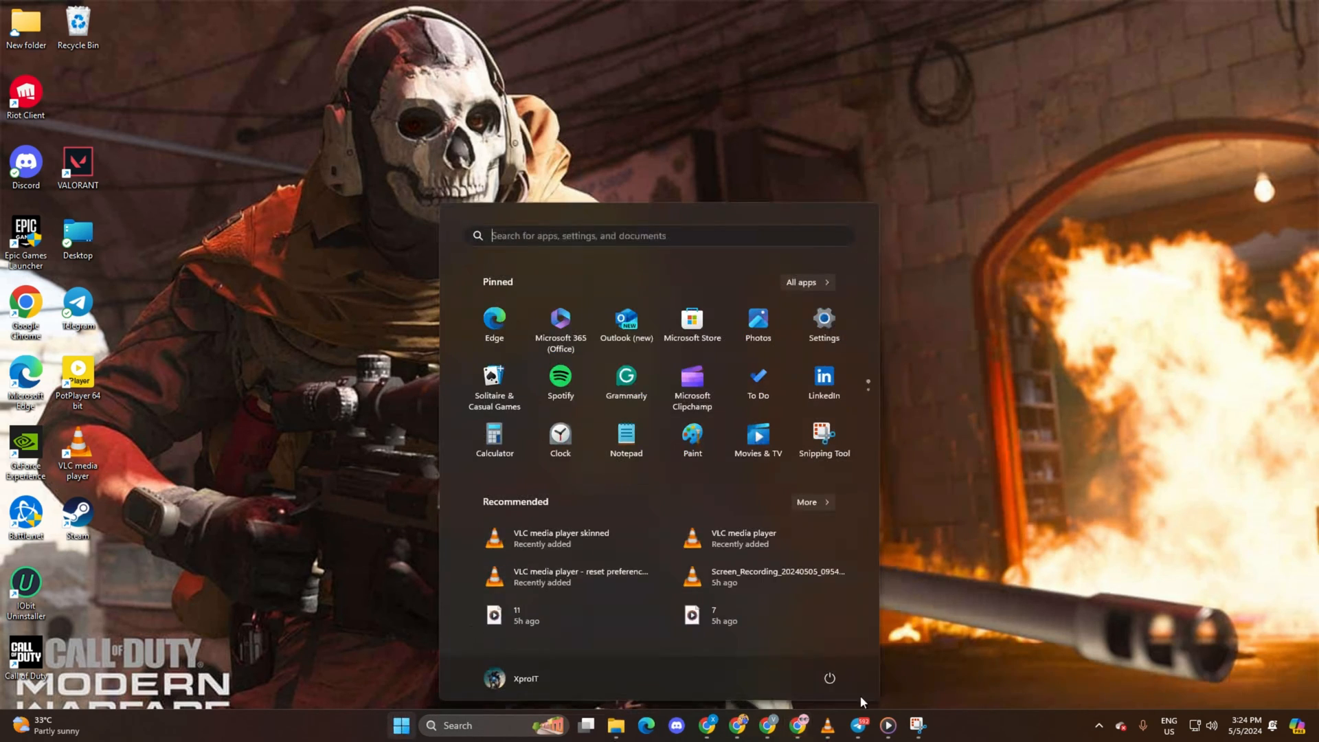
pyautogui.click(829, 677)
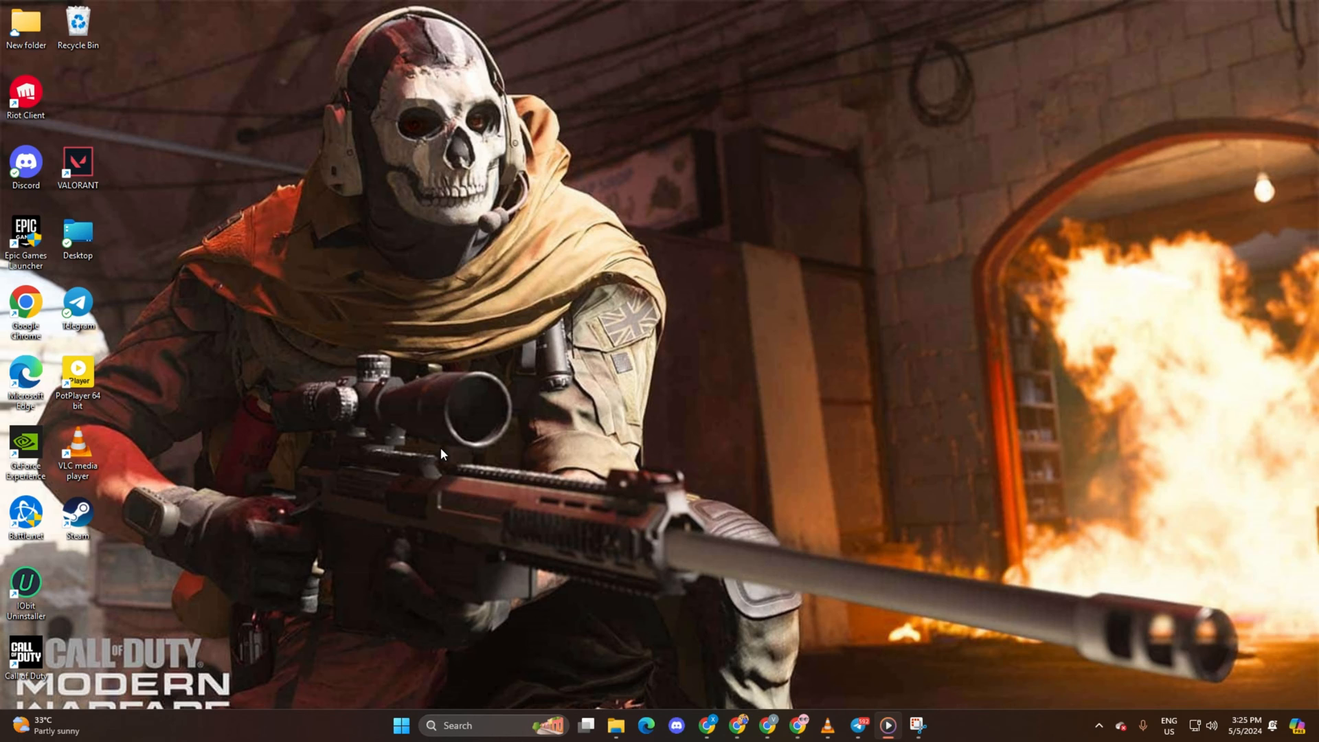
# - In a new Command Prompt window, ping 1.1.1.1 and 8.8.8.8
pyautogui.click(925, 727)
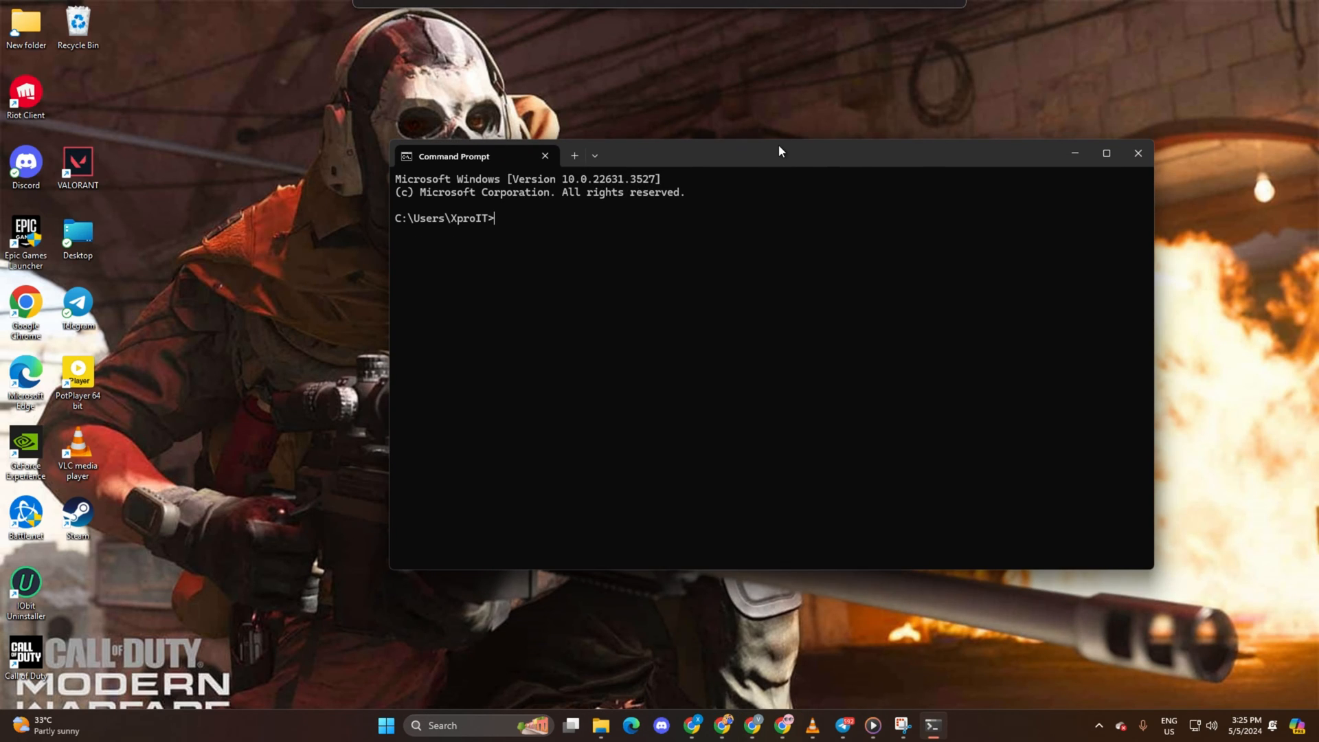
pyautogui.write('ping')
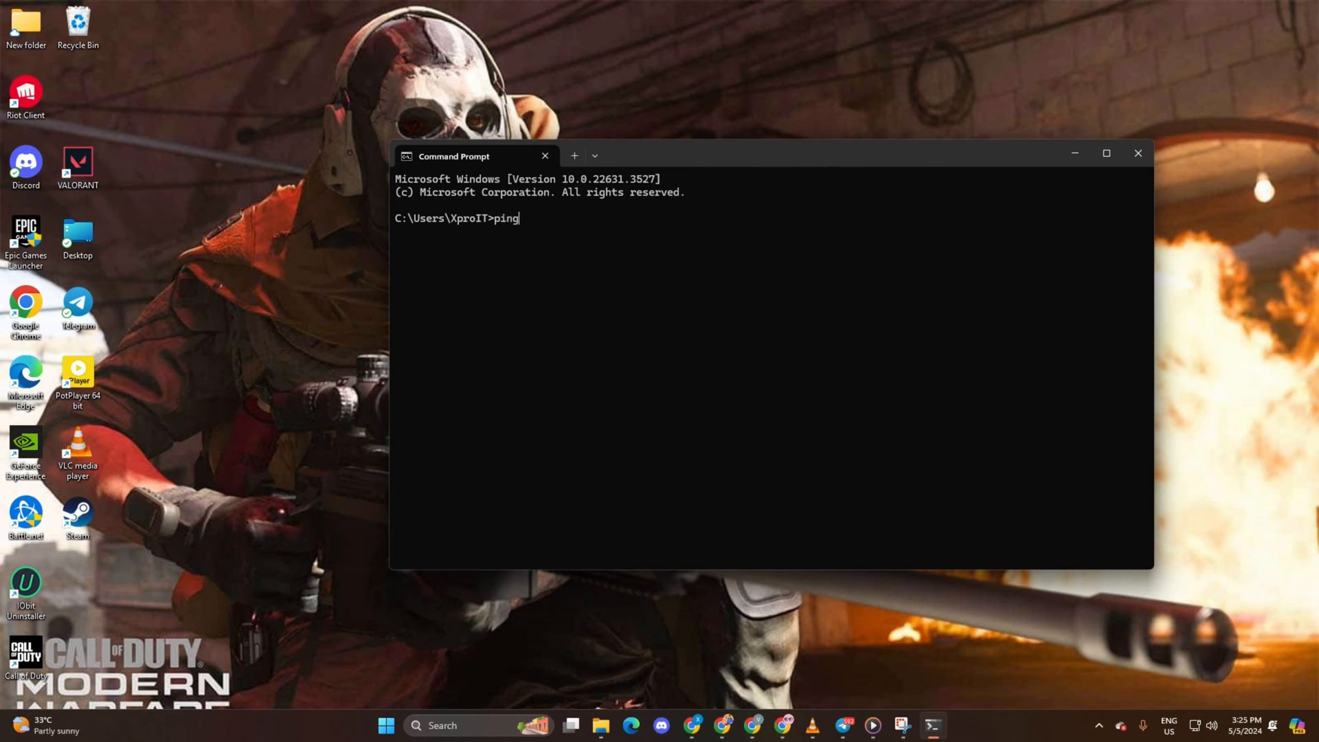
pyautogui.write('1.1.1.1')
pyautogui.write('p')
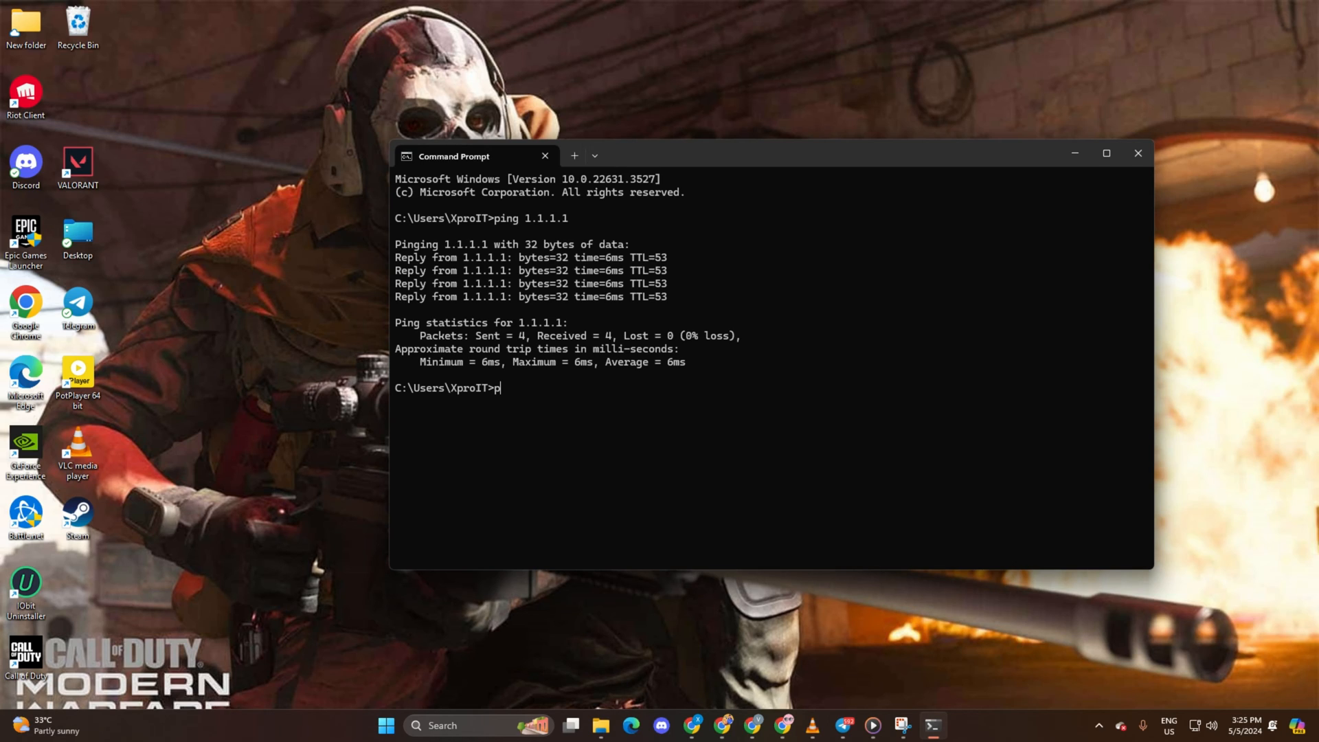
pyautogui.write('ing 8.8.8.8')
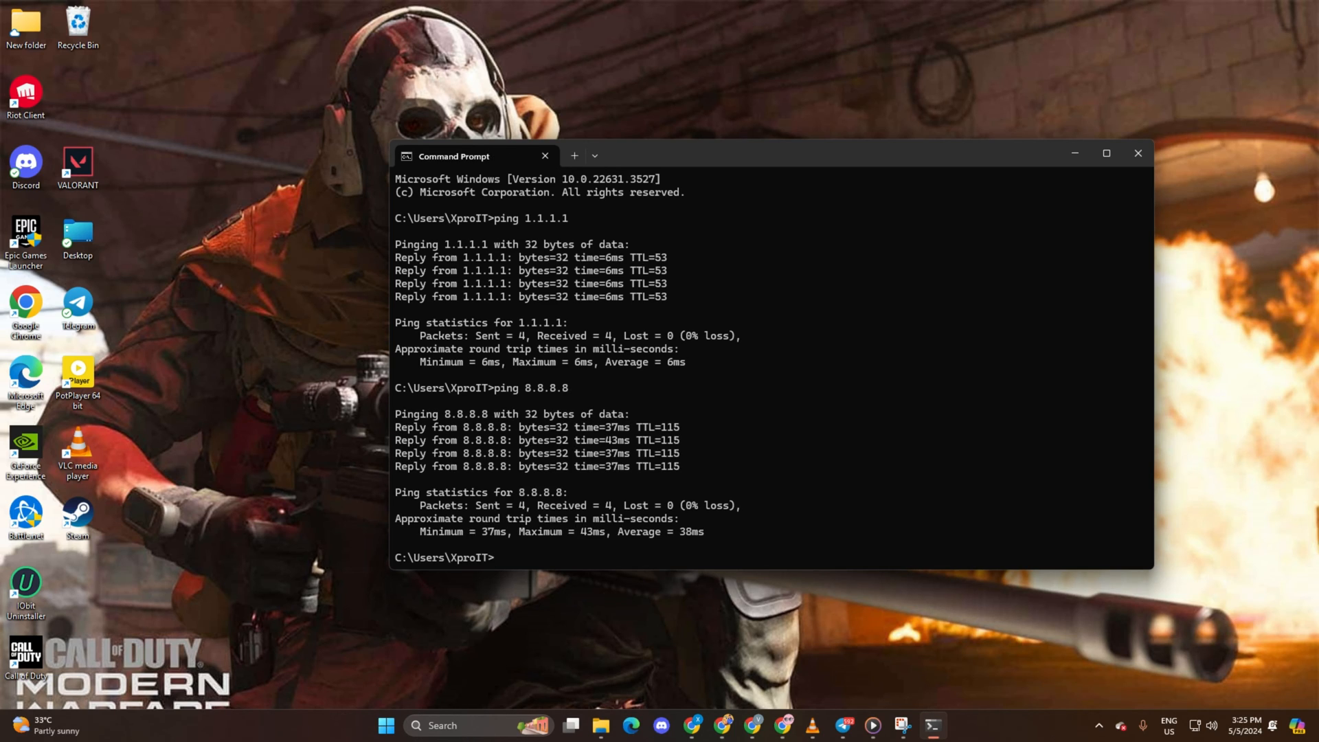
# - Open Ethernet DNS server assignment in Settings and switch it to manual IPv4
pyautogui.click(384, 726)
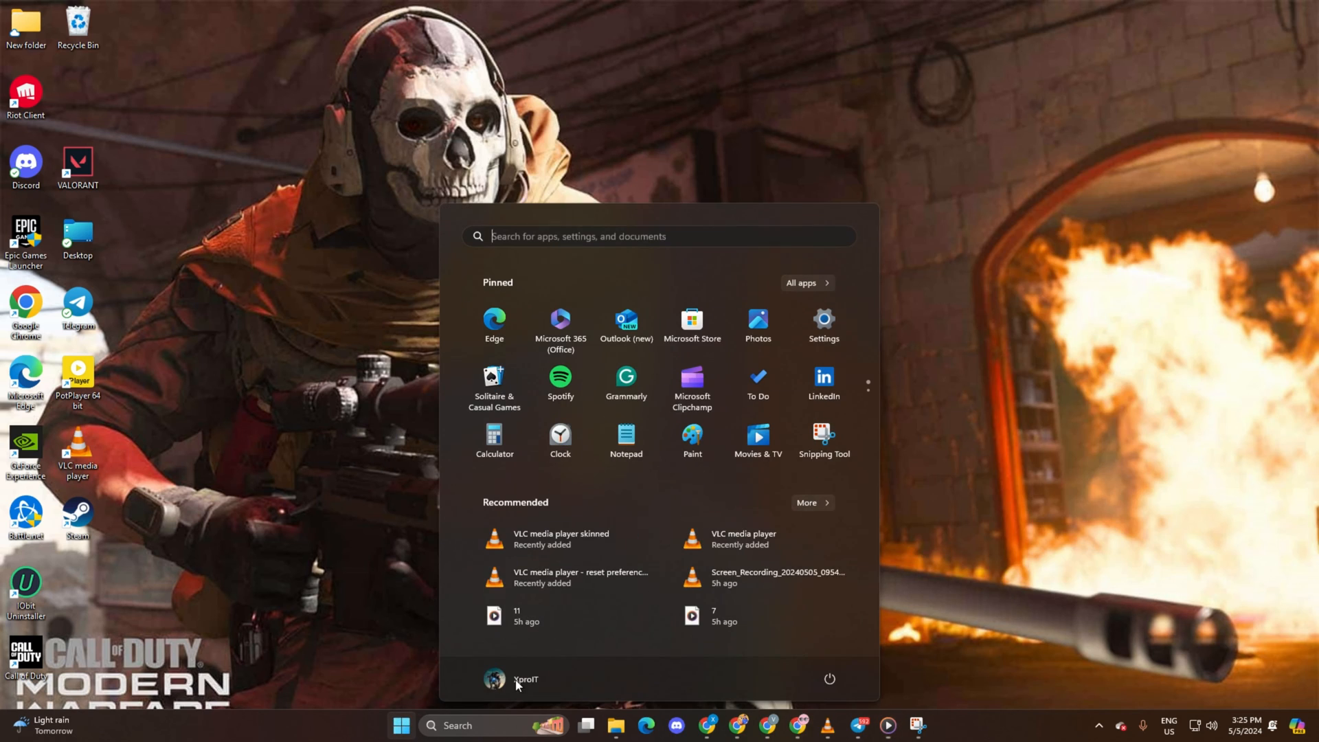
pyautogui.click(824, 321)
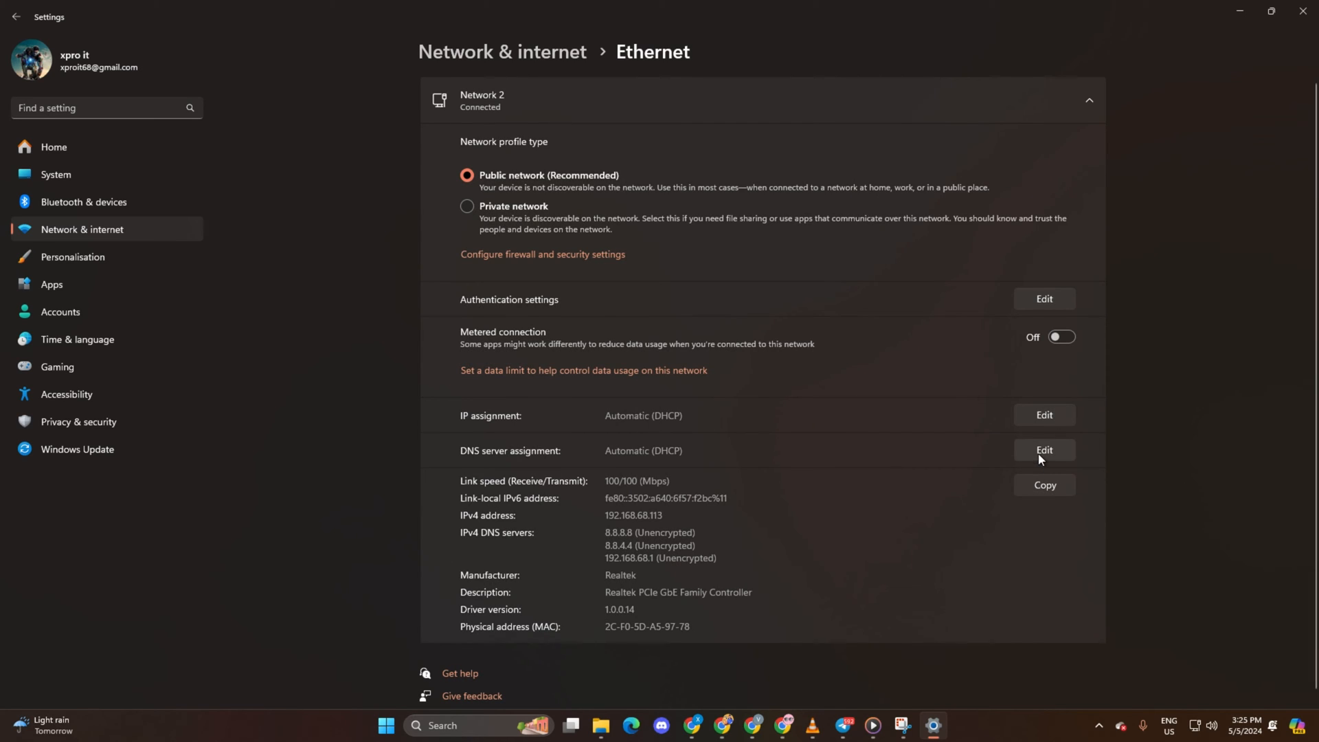
pyautogui.click(1045, 450)
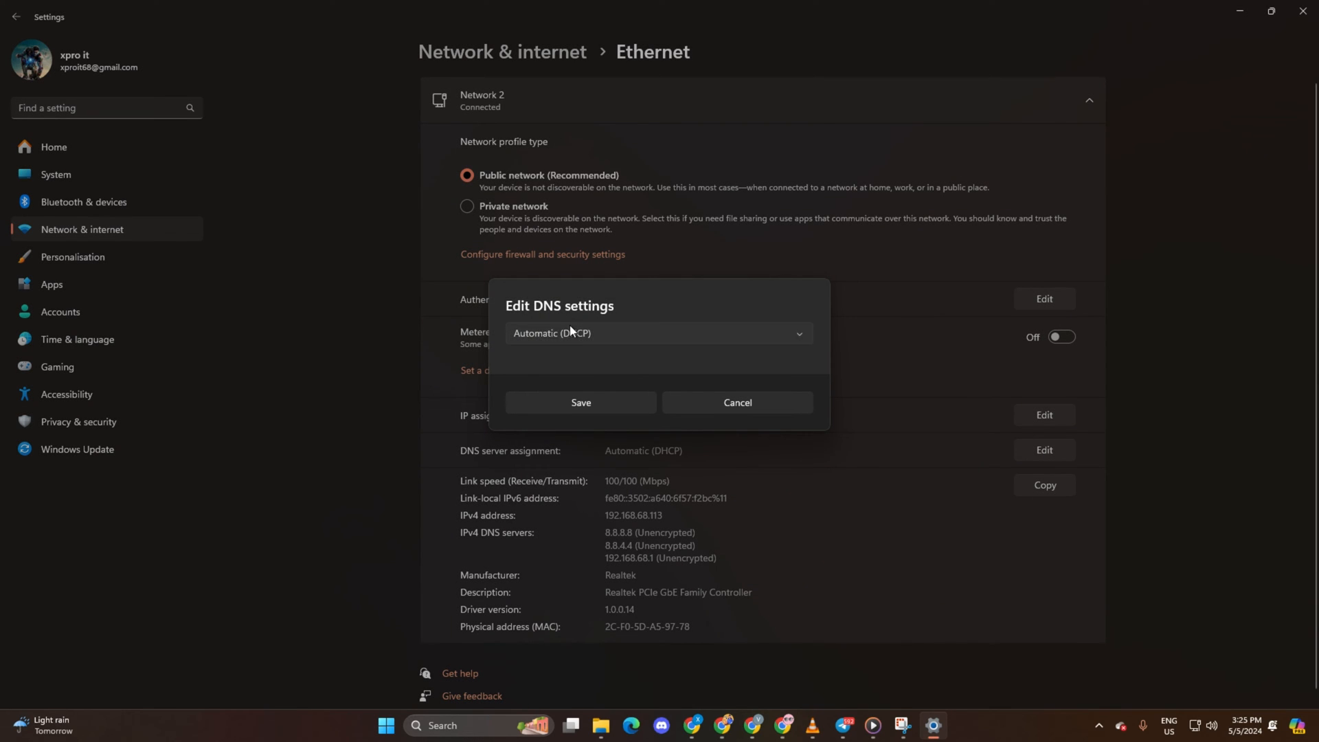
pyautogui.click(659, 333)
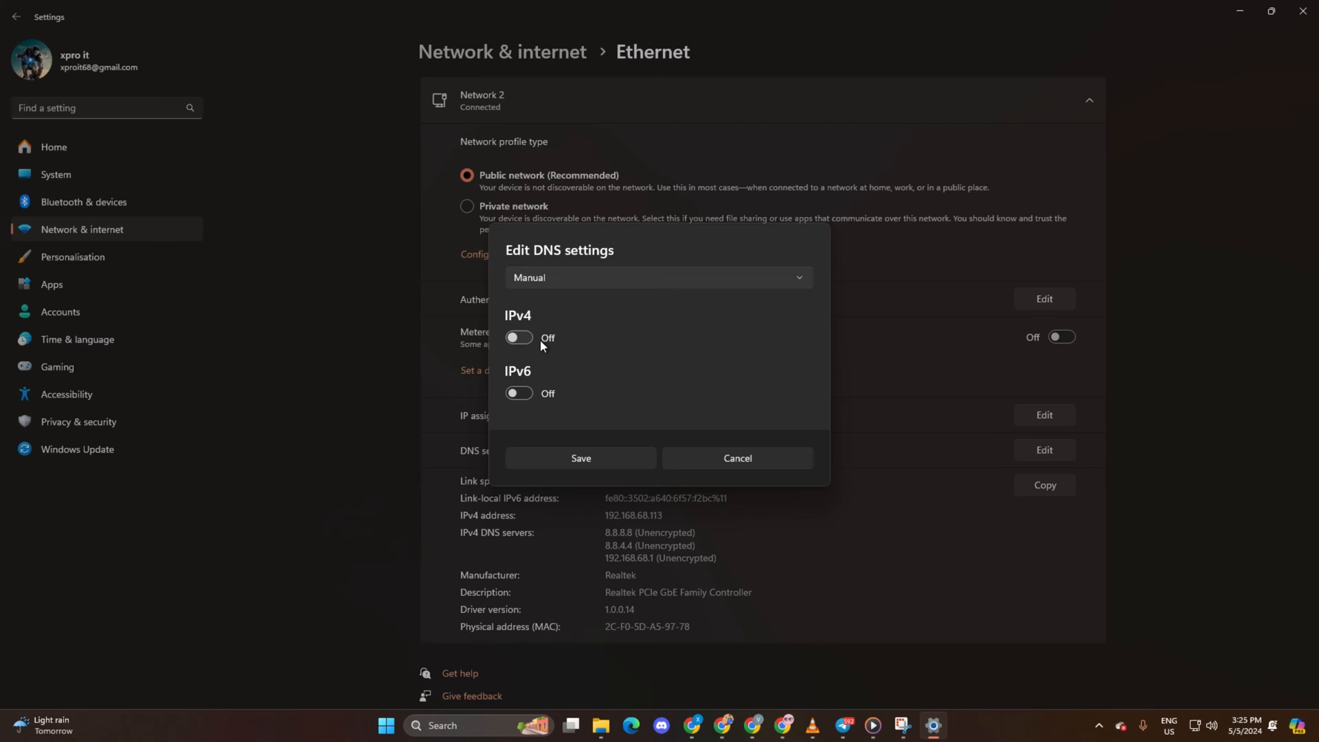
pyautogui.click(518, 337)
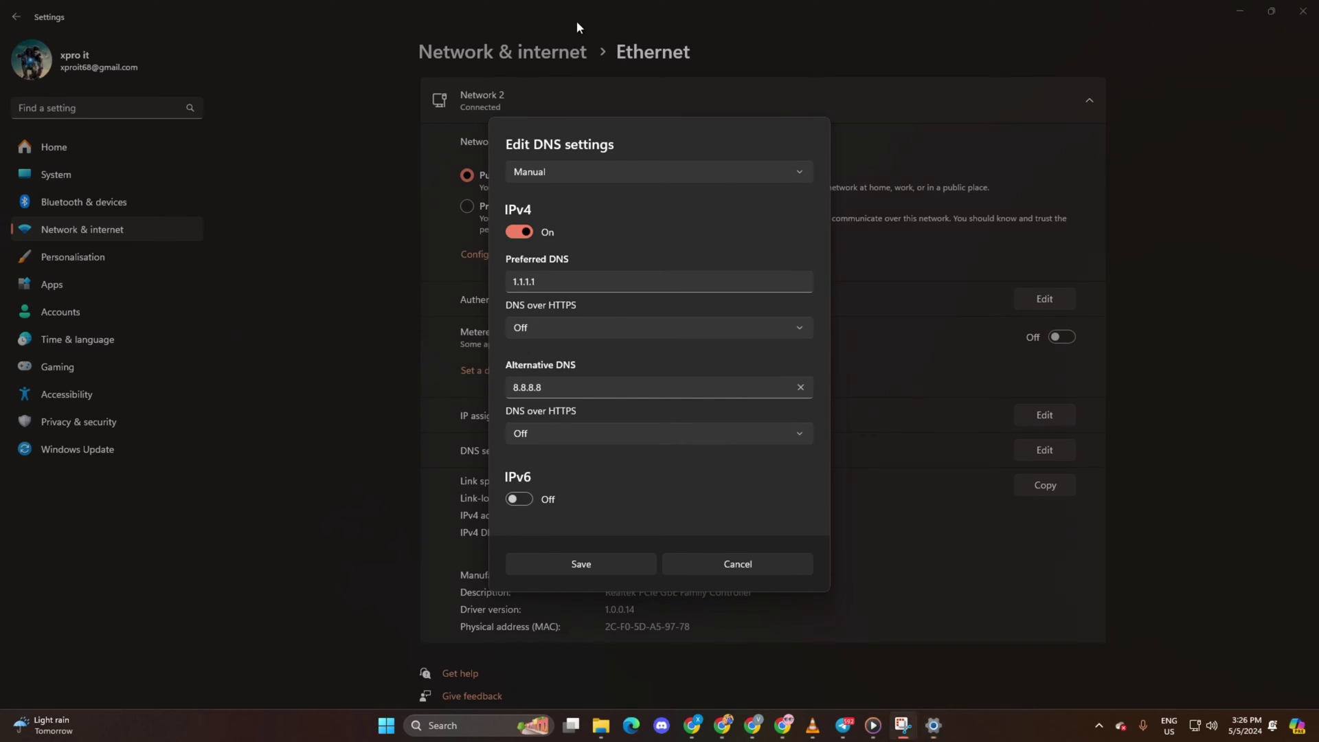
pyautogui.moveTo(393, 352)
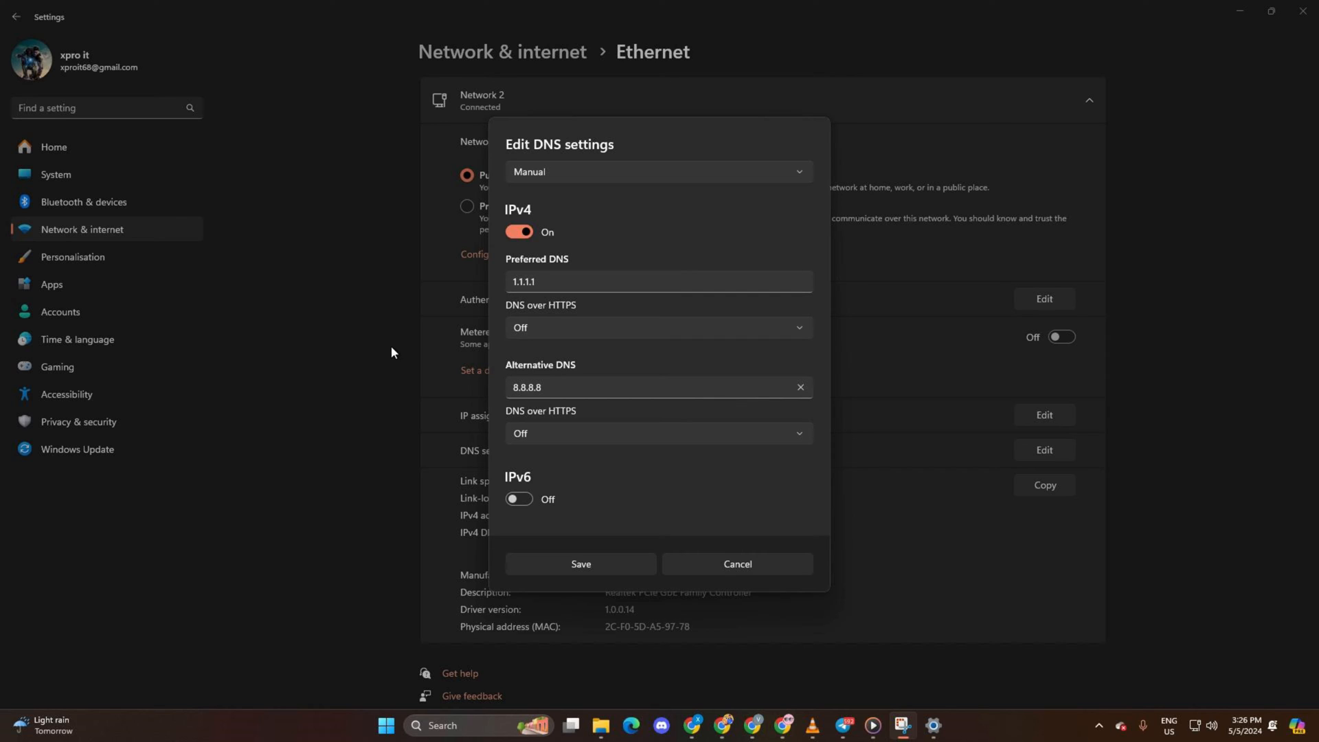
pyautogui.moveTo(510, 304)
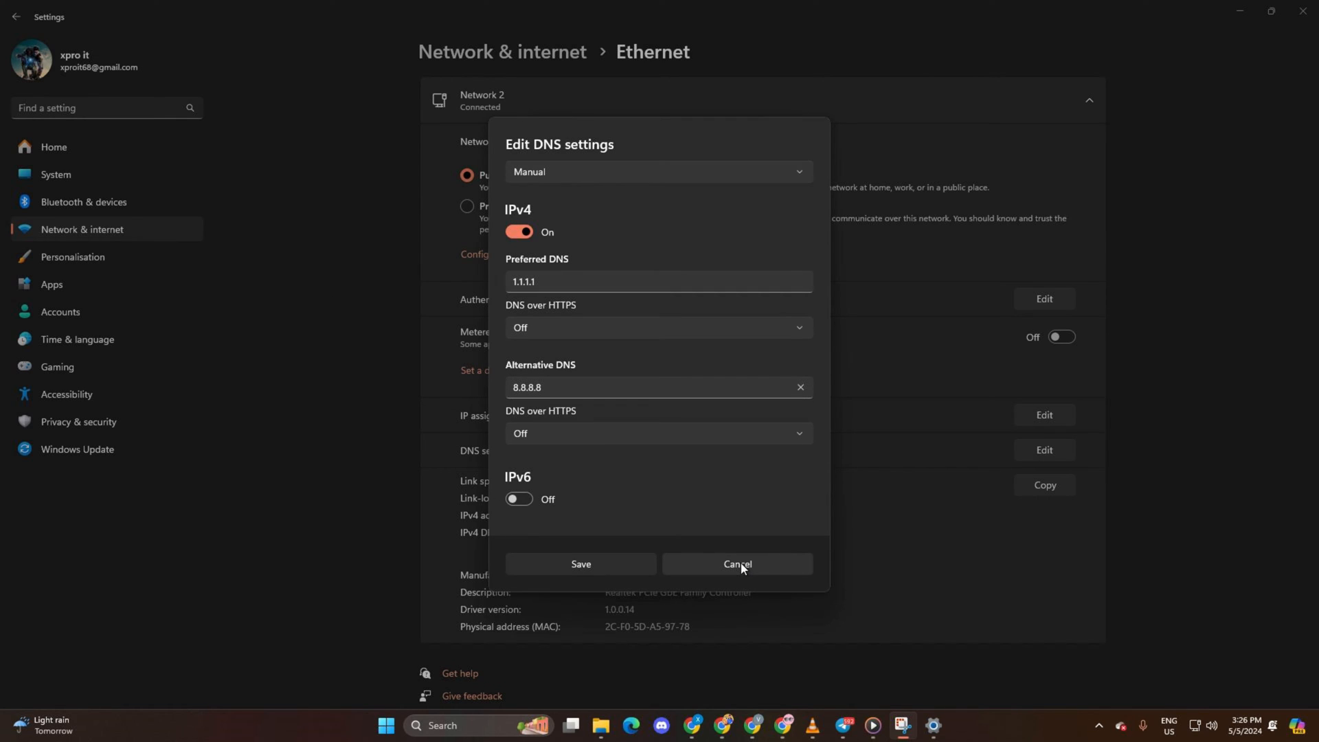
pyautogui.moveTo(589, 81)
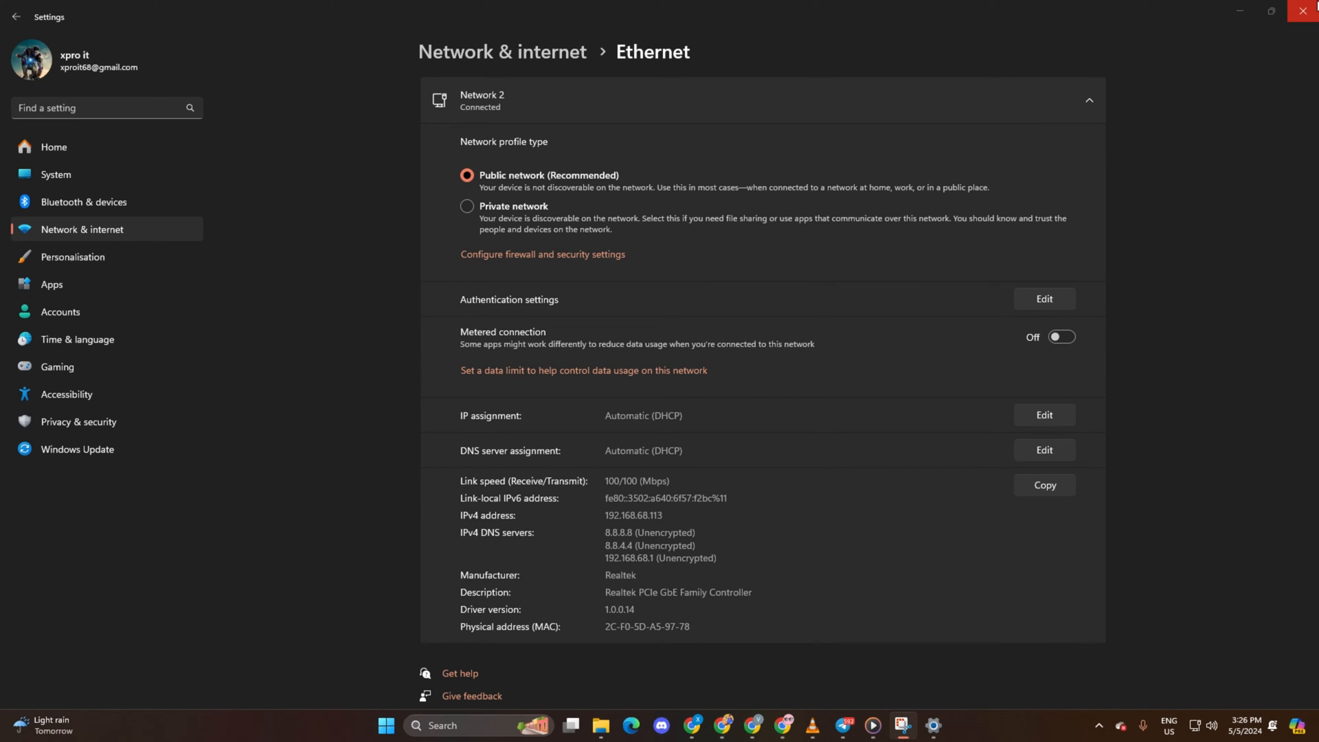
# - Show Call of Duty's install folder in Explorer from its Battle.net game options
pyautogui.click(1303, 11)
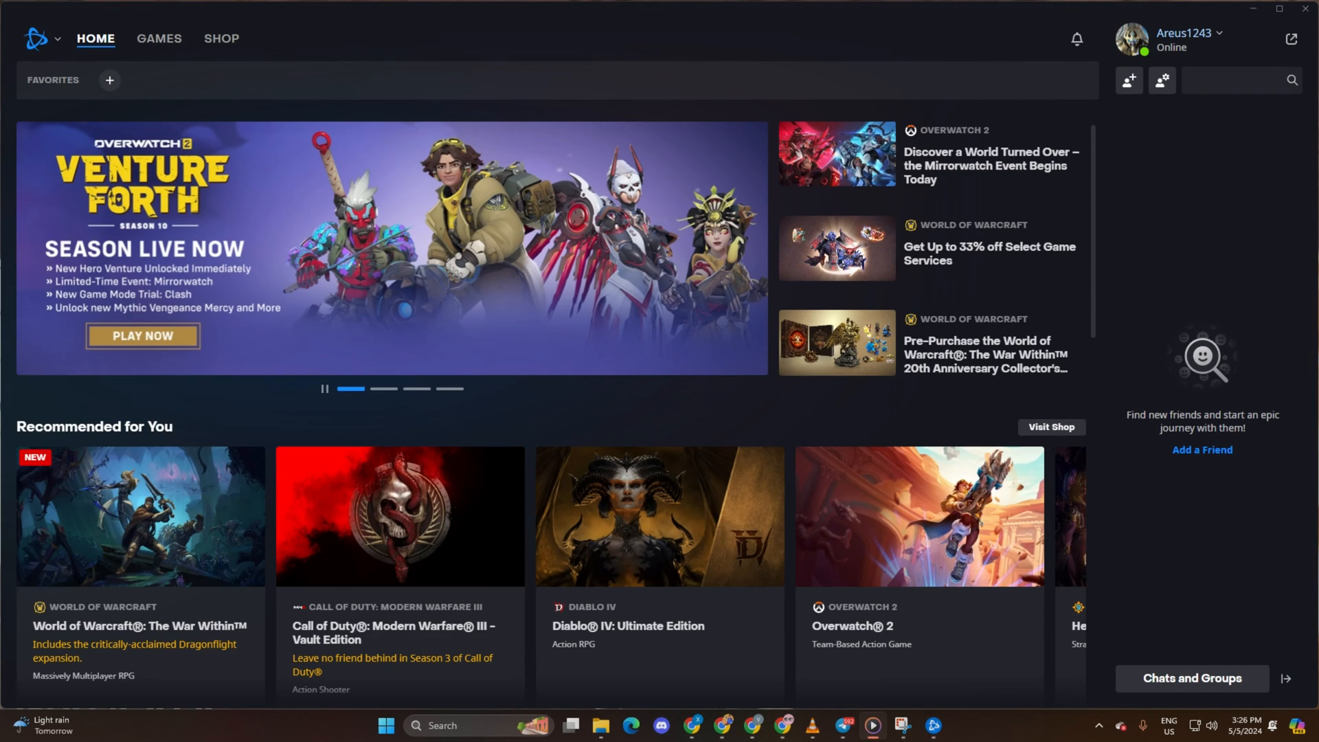
pyautogui.click(159, 38)
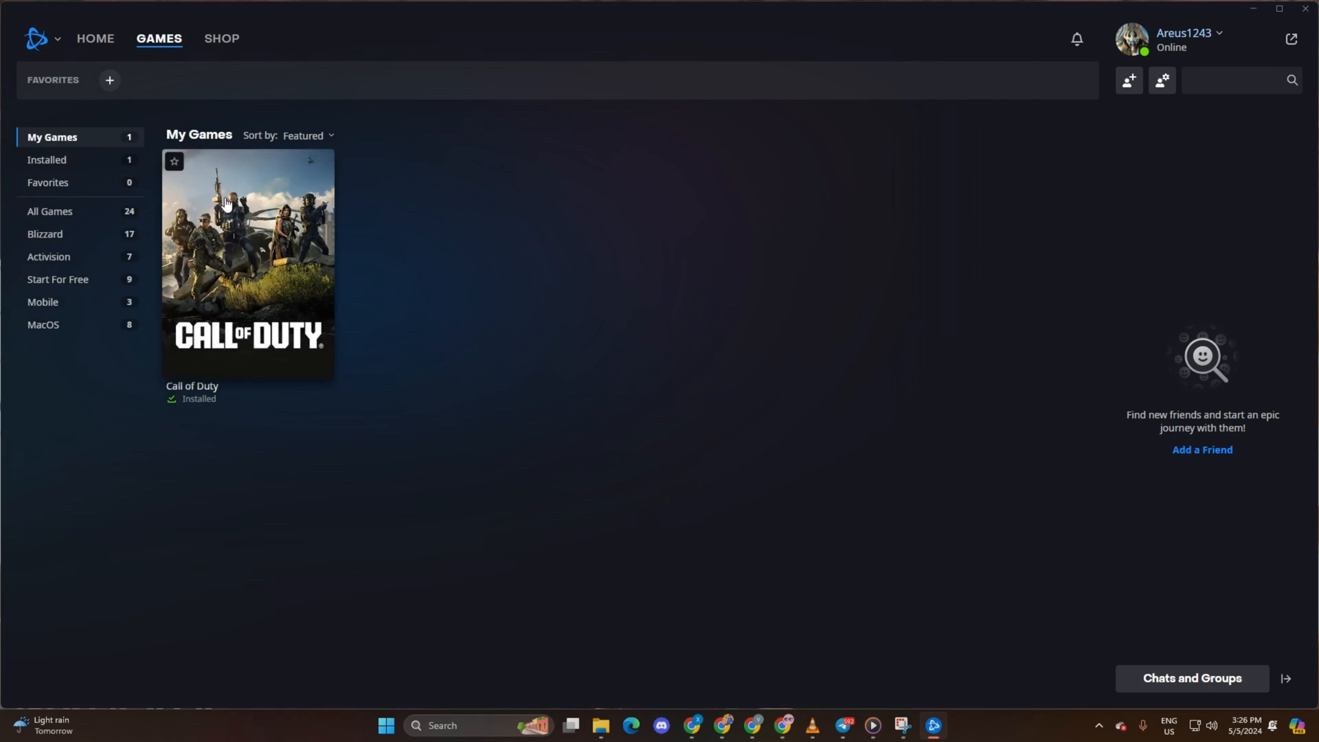
pyautogui.click(248, 263)
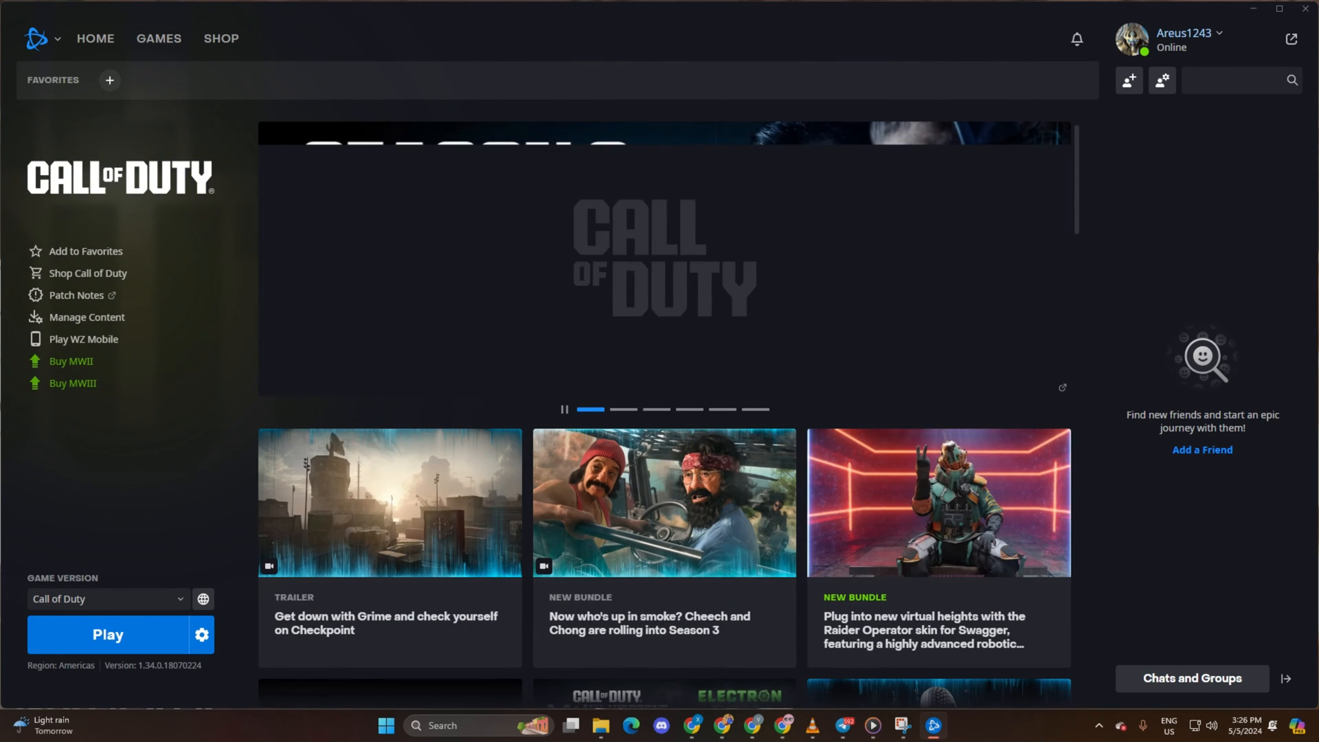
pyautogui.click(201, 635)
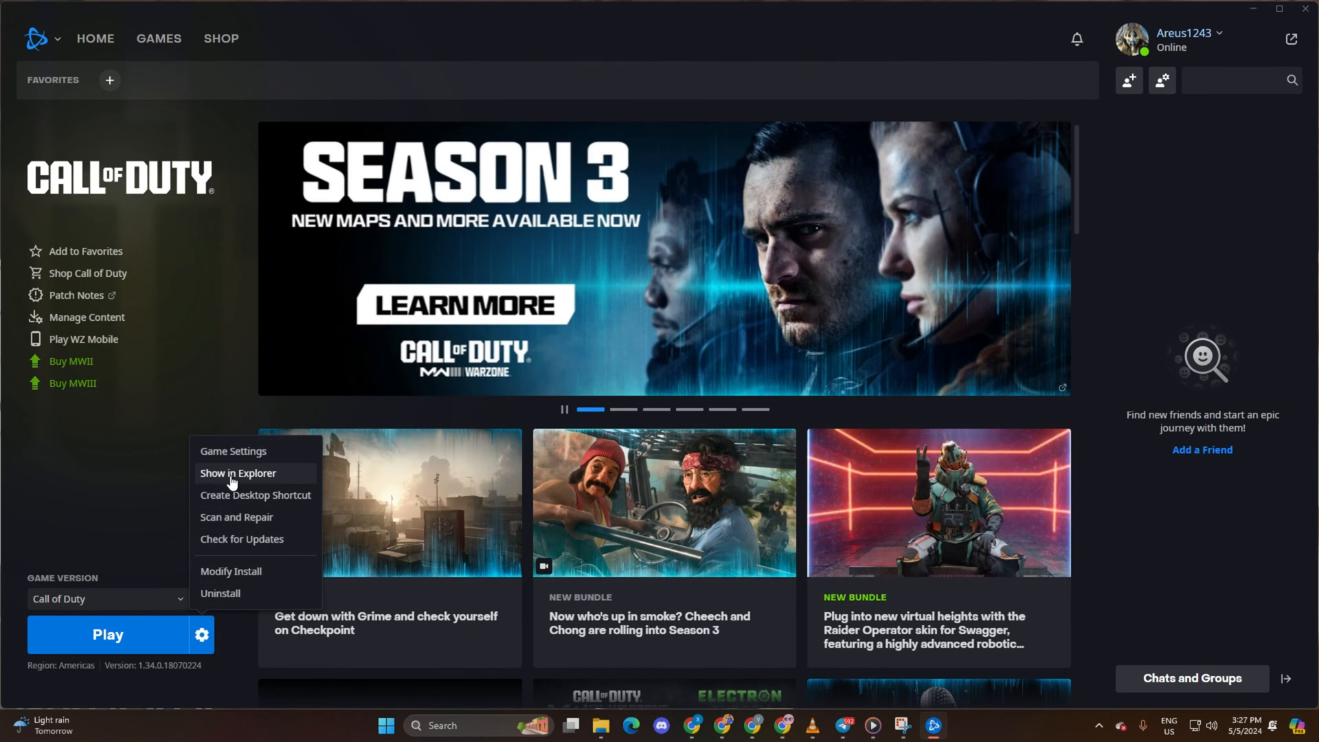
pyautogui.click(237, 473)
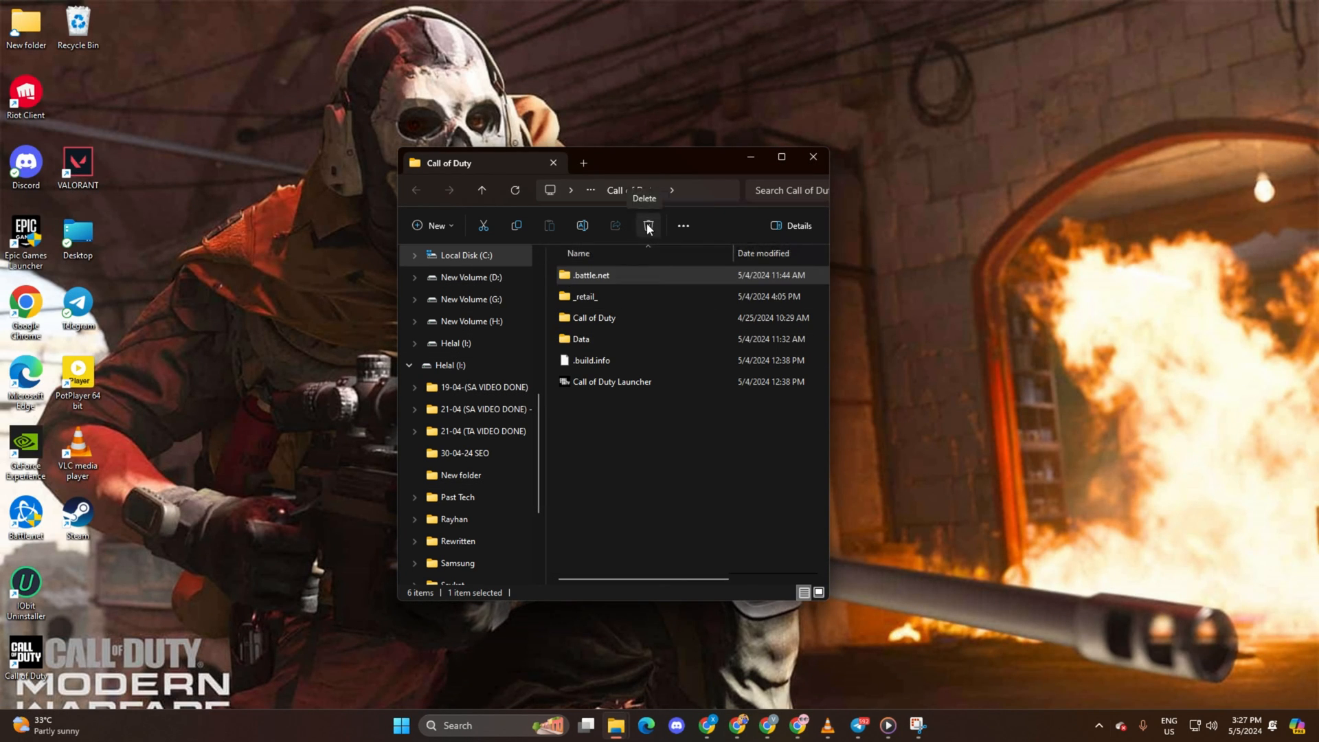
# - Delete the .battle.net folder from the Call of Duty install folder
pyautogui.click(648, 226)
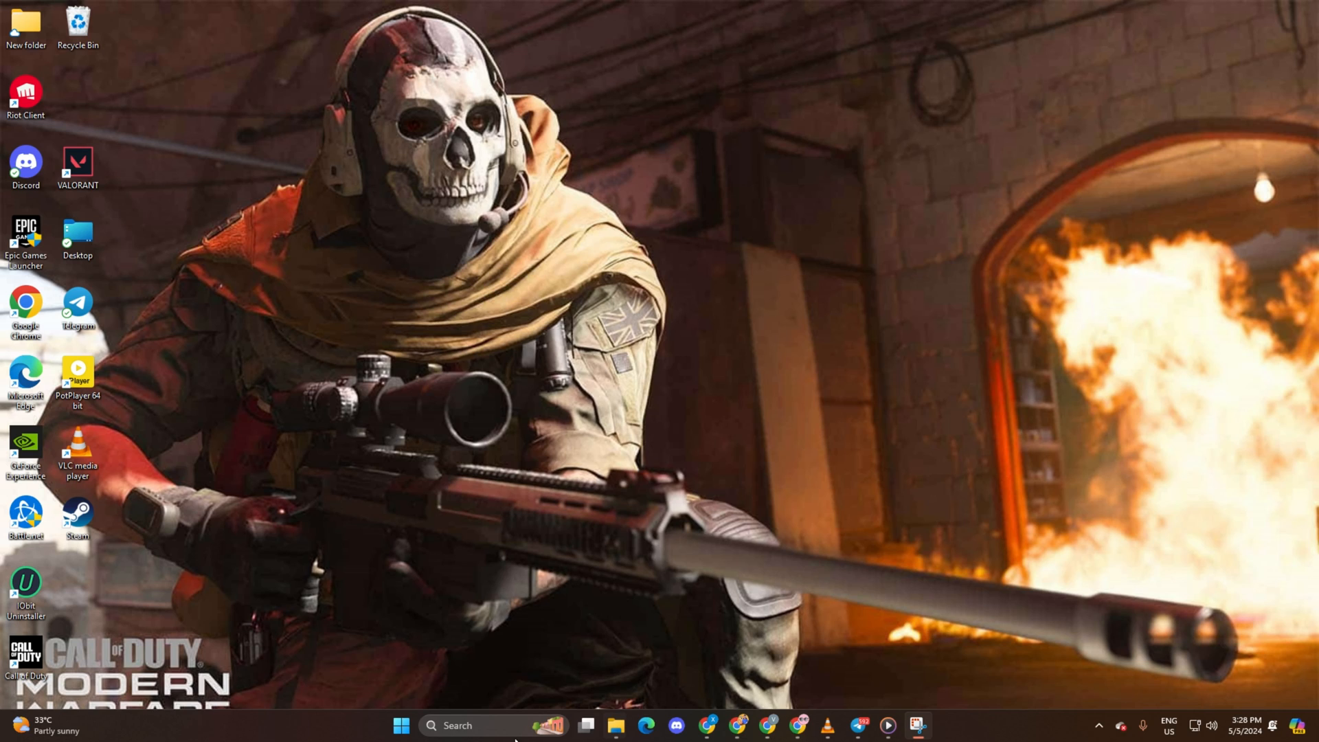
# - Open %localappdata% through Run and bring up the Activision folder's context menu
pyautogui.write('run')
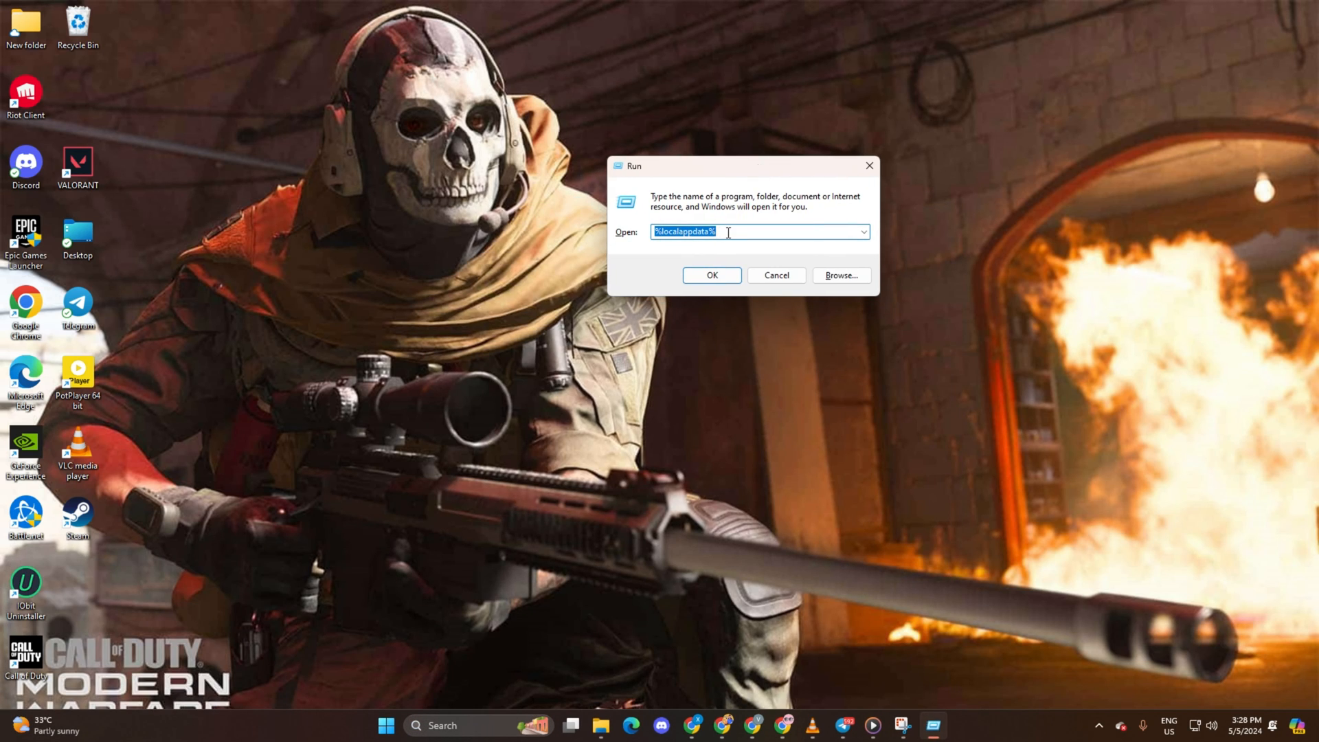
pyautogui.click(712, 275)
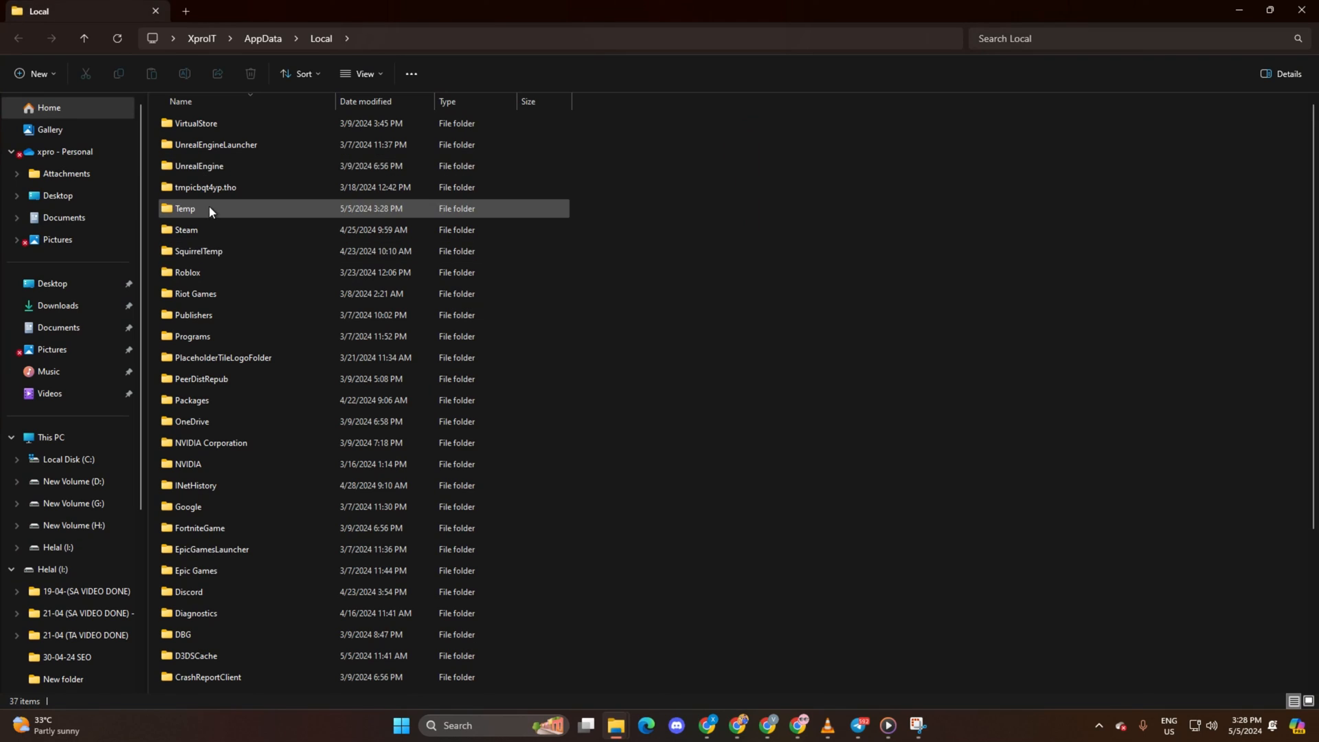
pyautogui.scroll(-3)
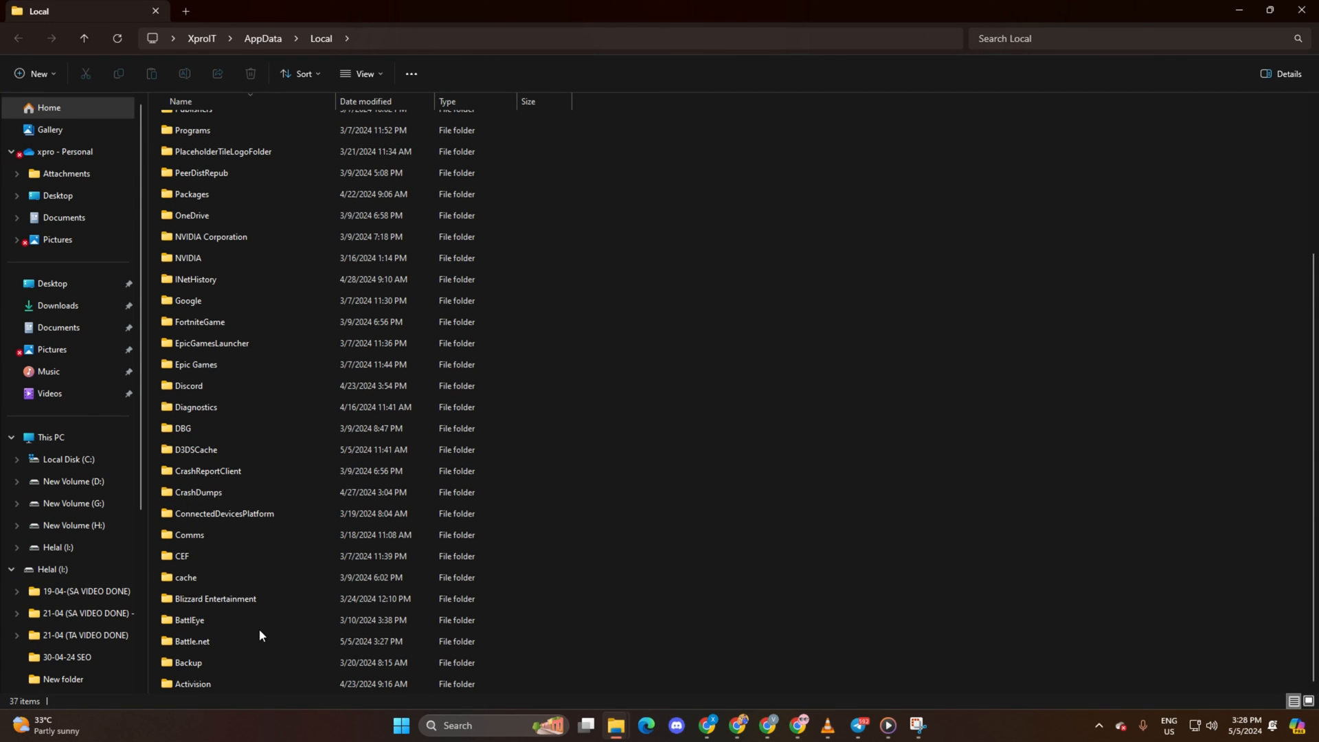
pyautogui.rightClick(193, 684)
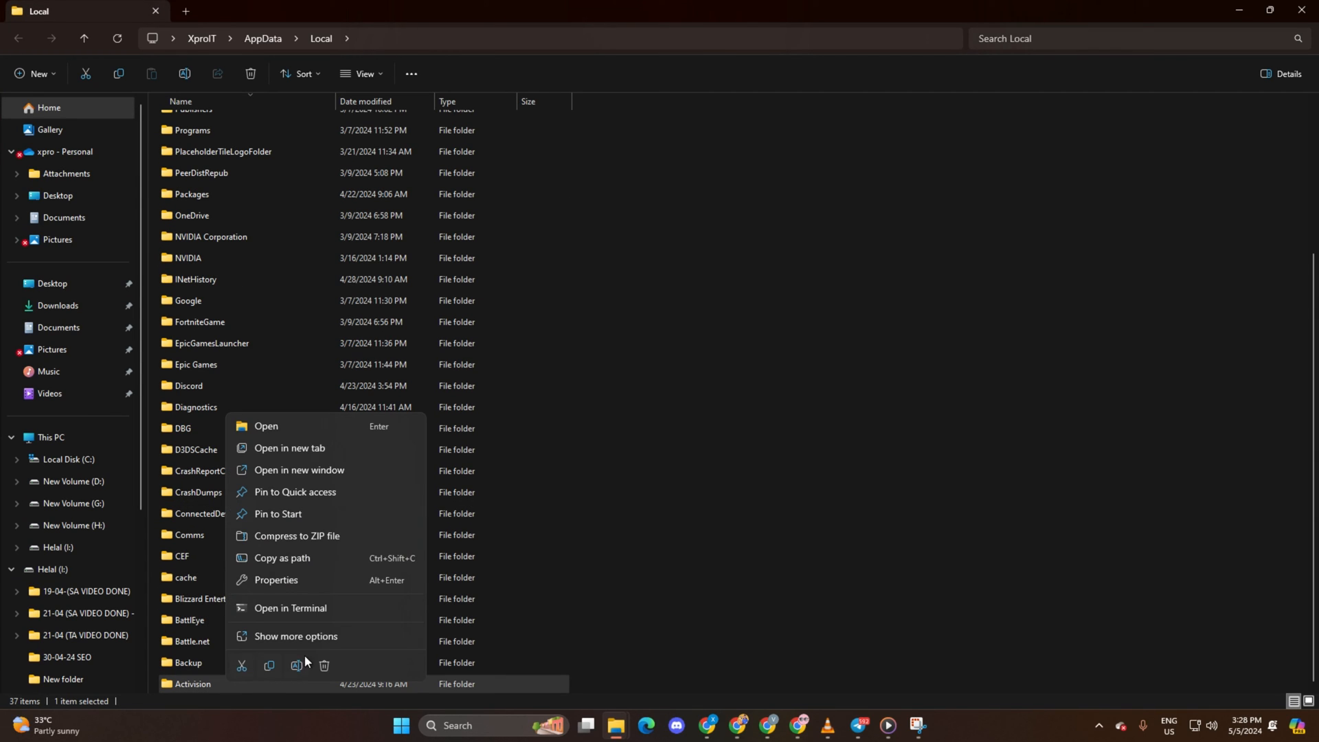